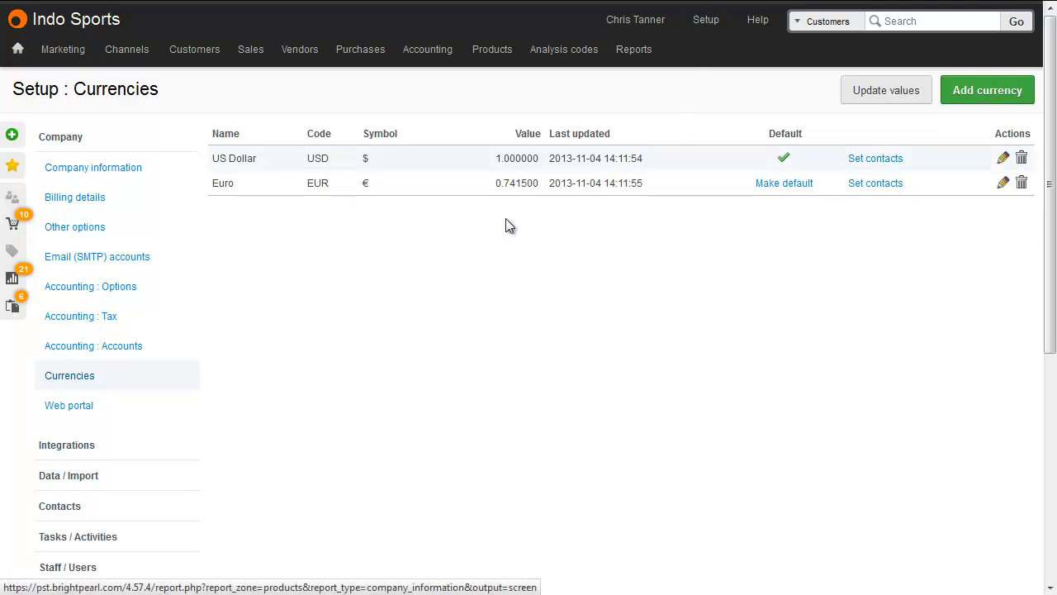
mouse_move(182, 396)
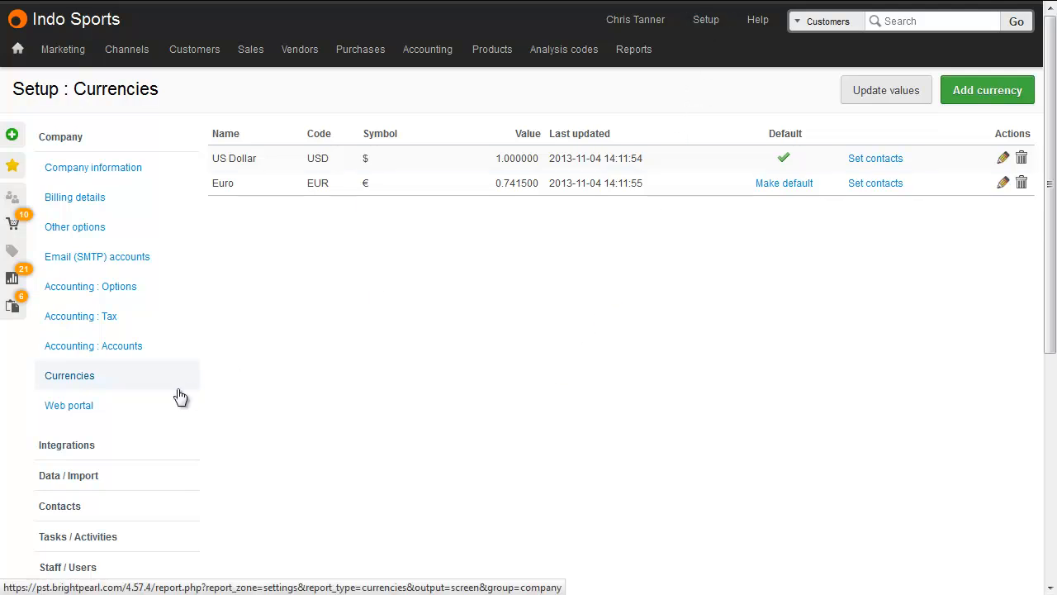
Step: Refresh the company currency rates online so Euro updates to 0.736000 dated 2014-01-06
click(885, 89)
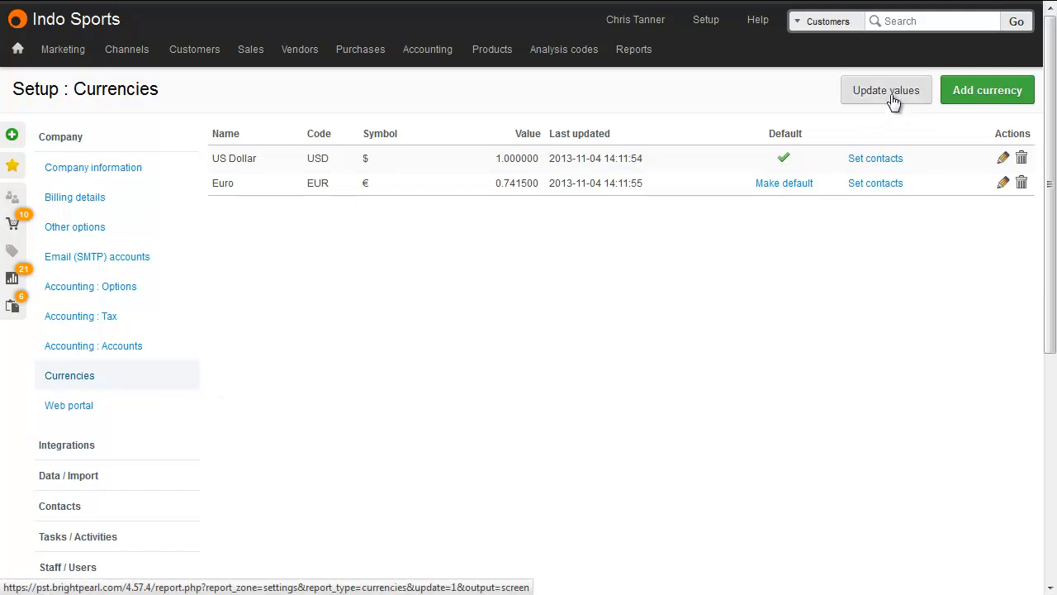
click(885, 89)
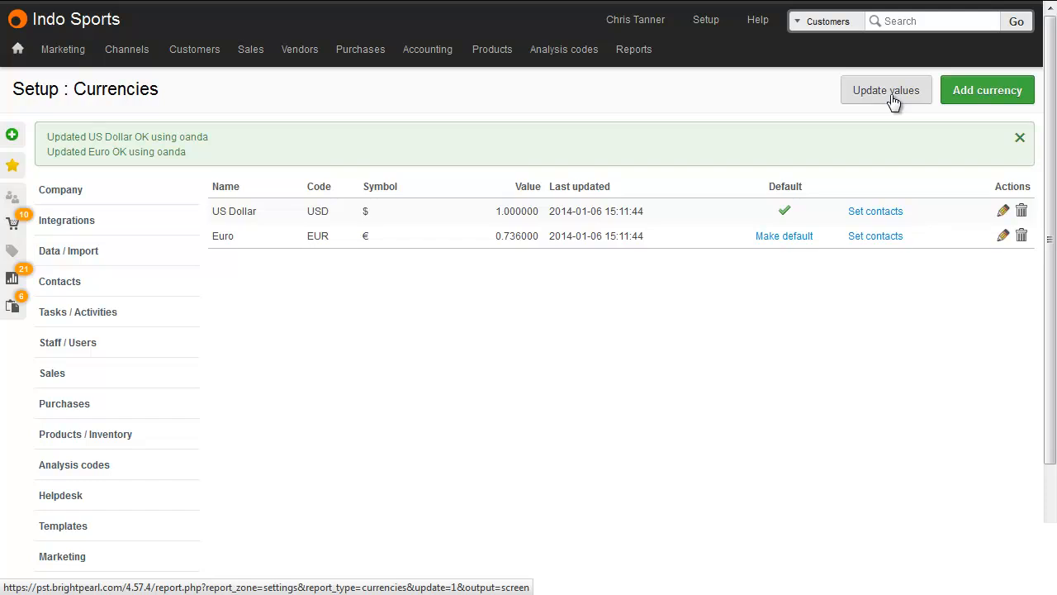
Step: View the Zodiac vendor's Financial details with Euro COST price list and Euro currency
click(66, 500)
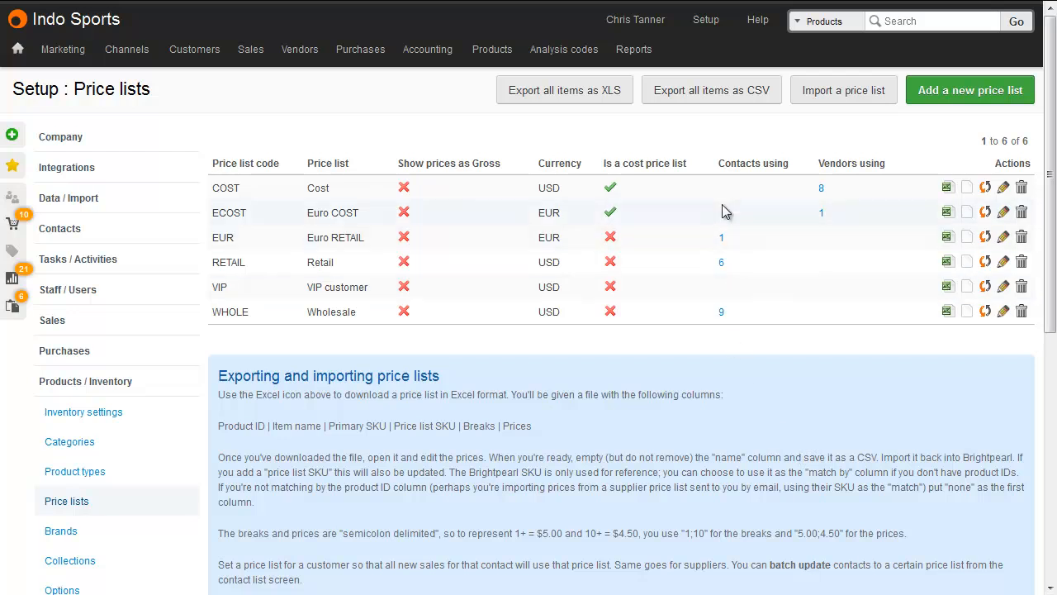
mouse_move(591, 223)
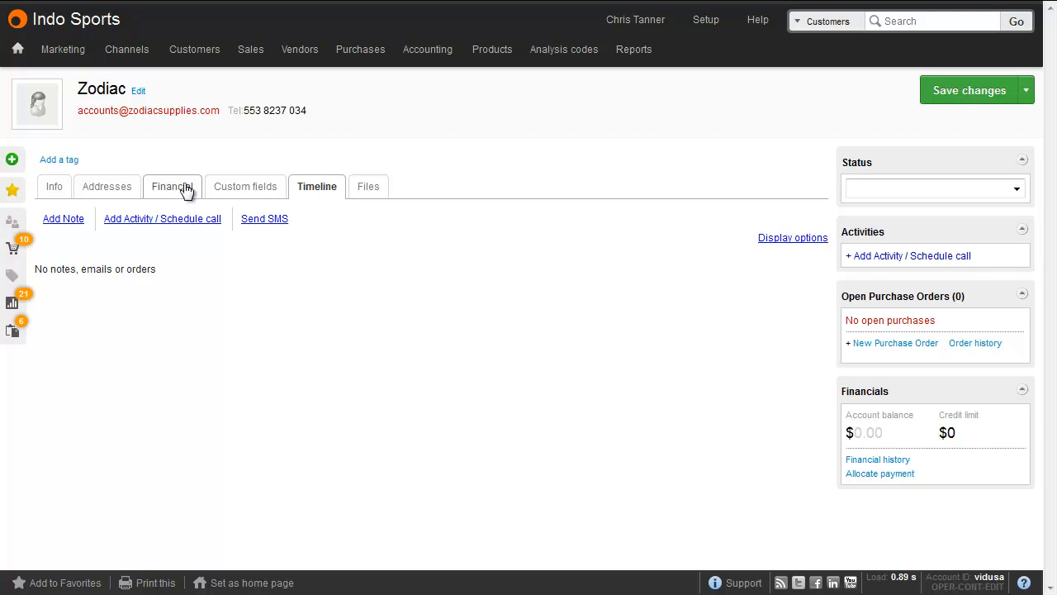
click(172, 185)
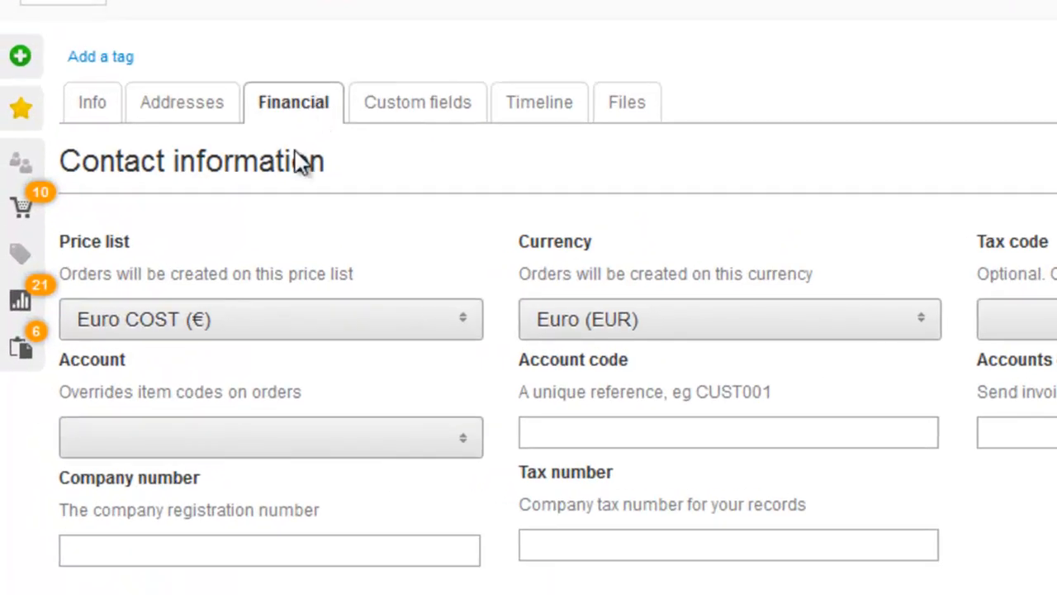
mouse_move(284, 330)
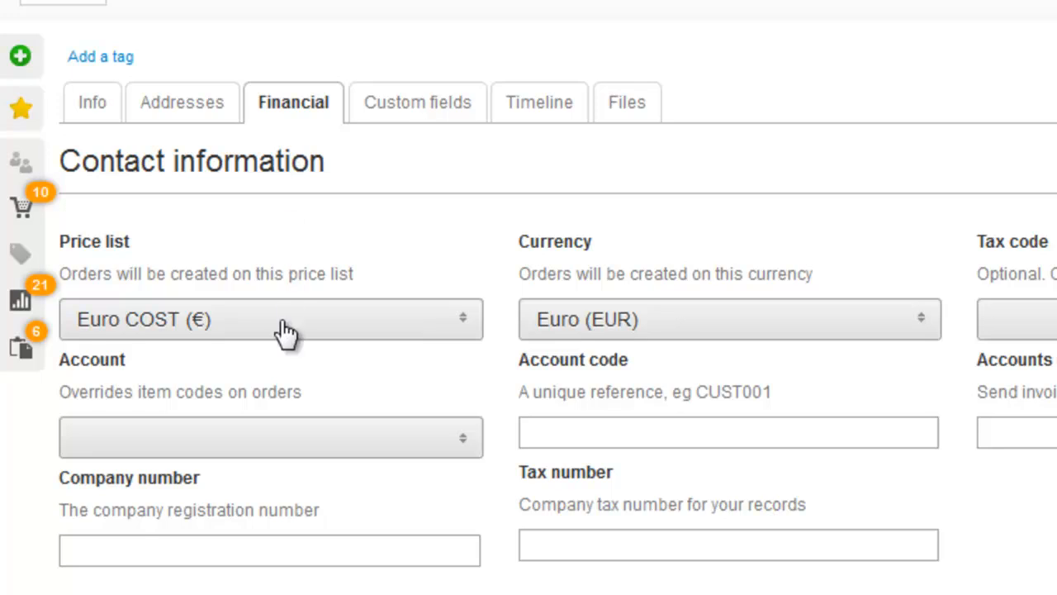
mouse_move(693, 339)
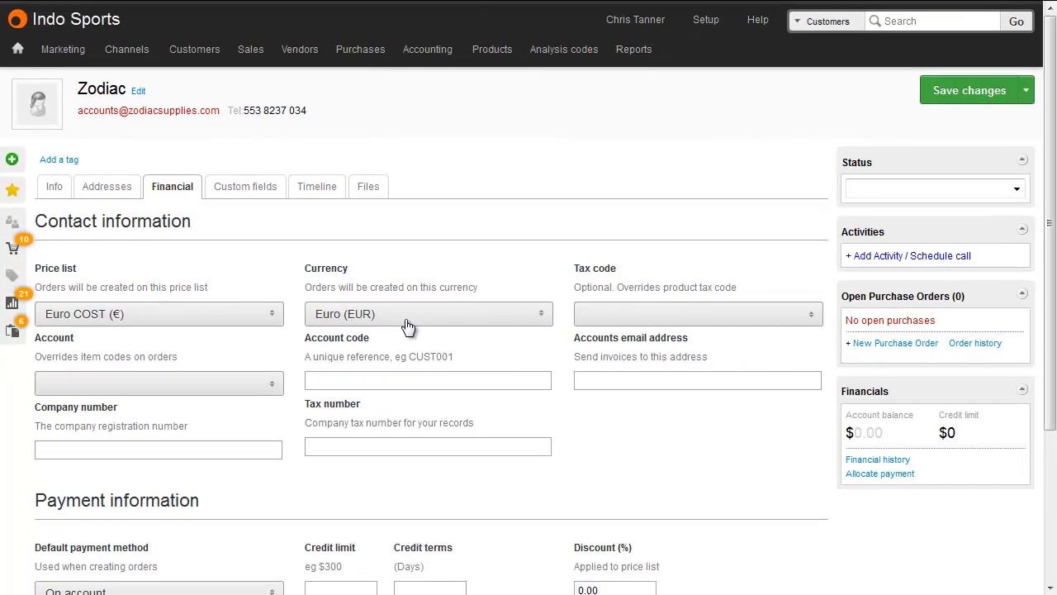
mouse_move(892, 454)
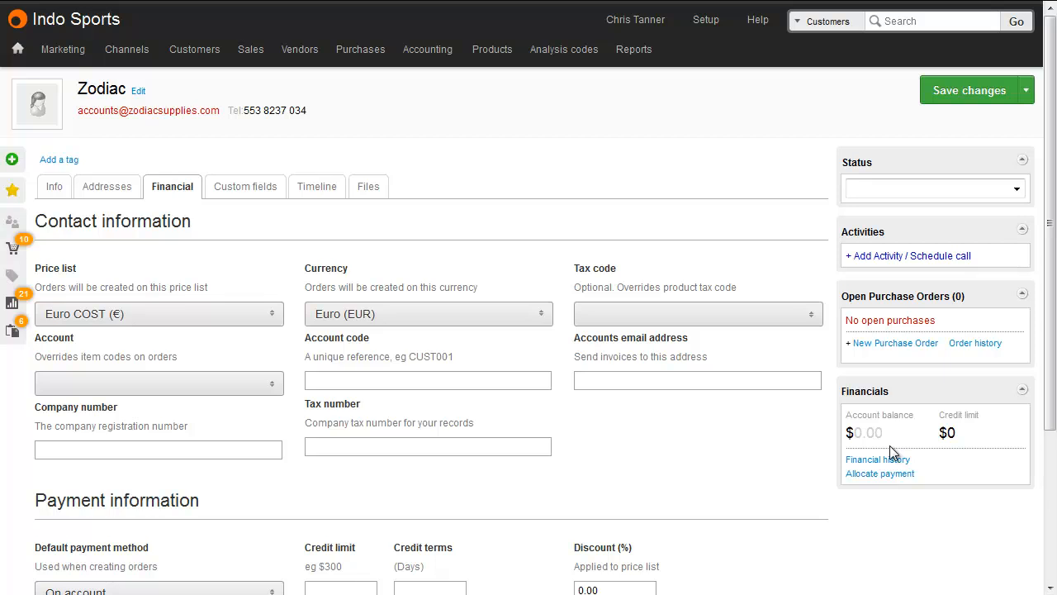
mouse_move(879, 354)
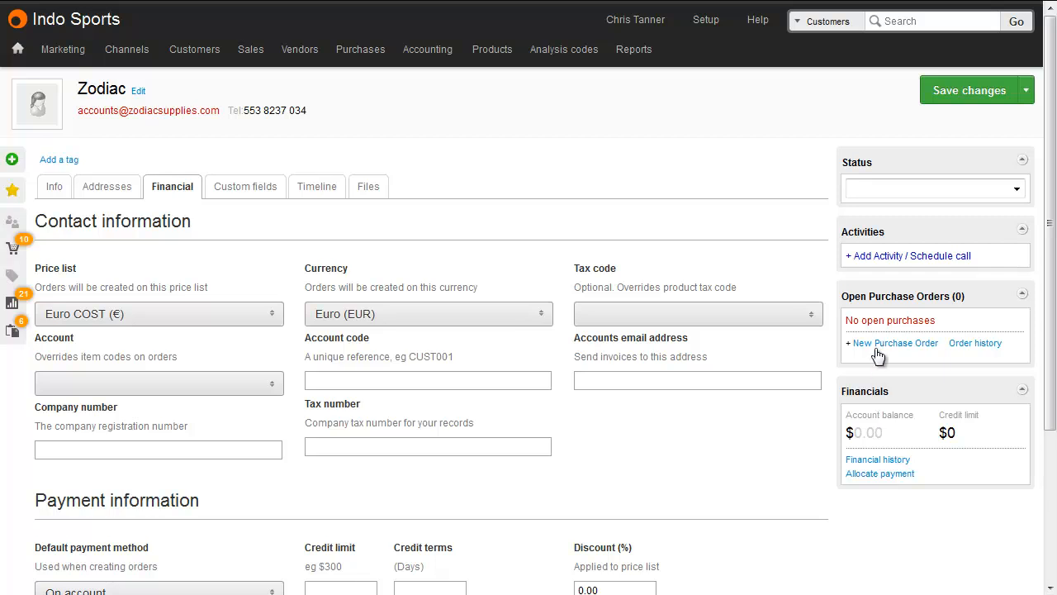
Step: Start a new purchase order for Zodiac on the Euro COST price list at 0.736000
click(895, 341)
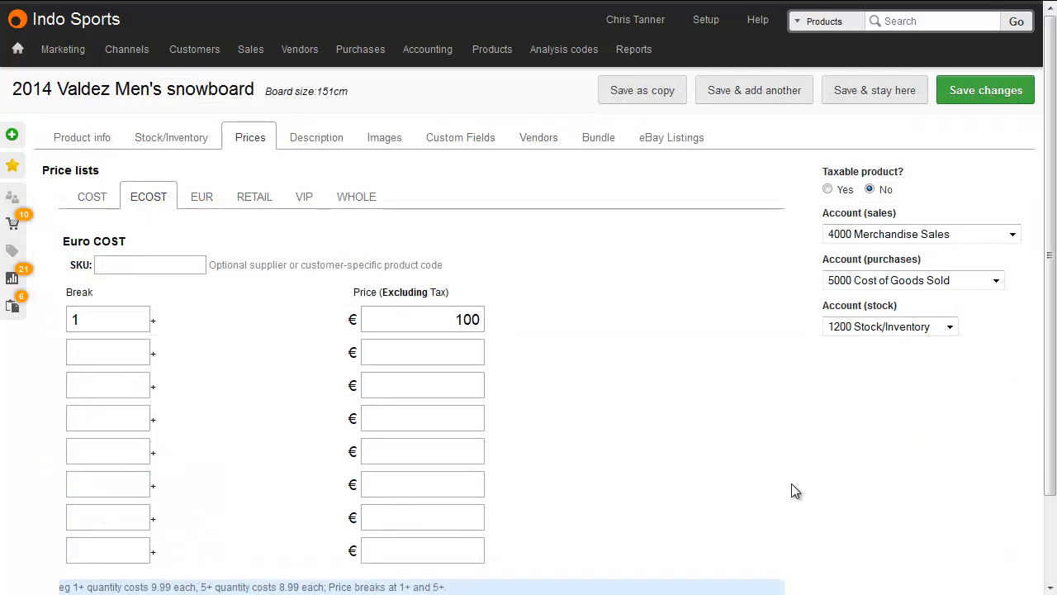
mouse_move(162, 232)
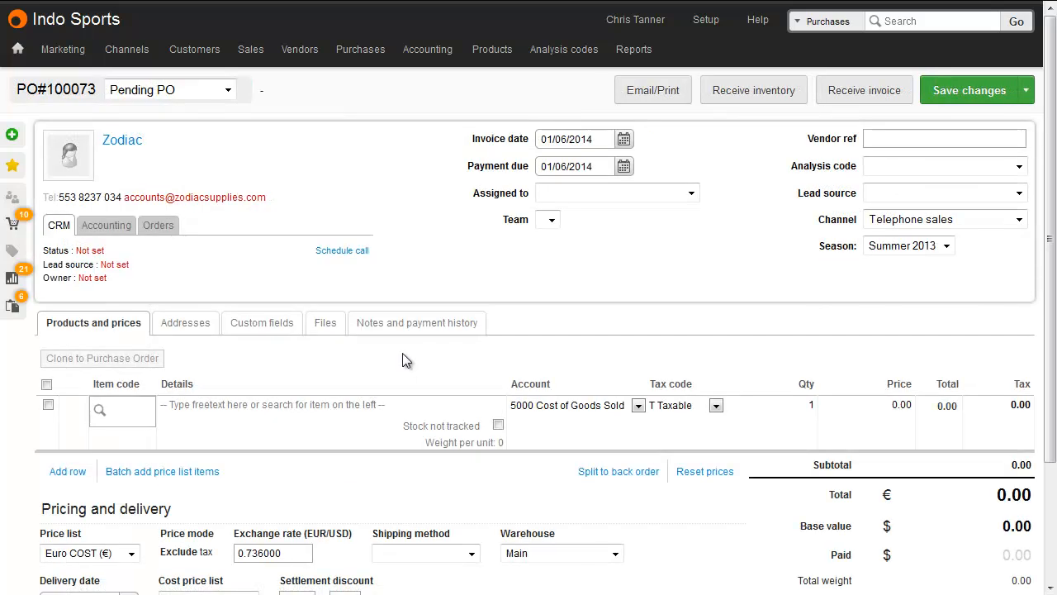
Step: Add the 151cm 2014 Valdez Men's snowboard at €100 to purchase order PO#100073
text(2014)
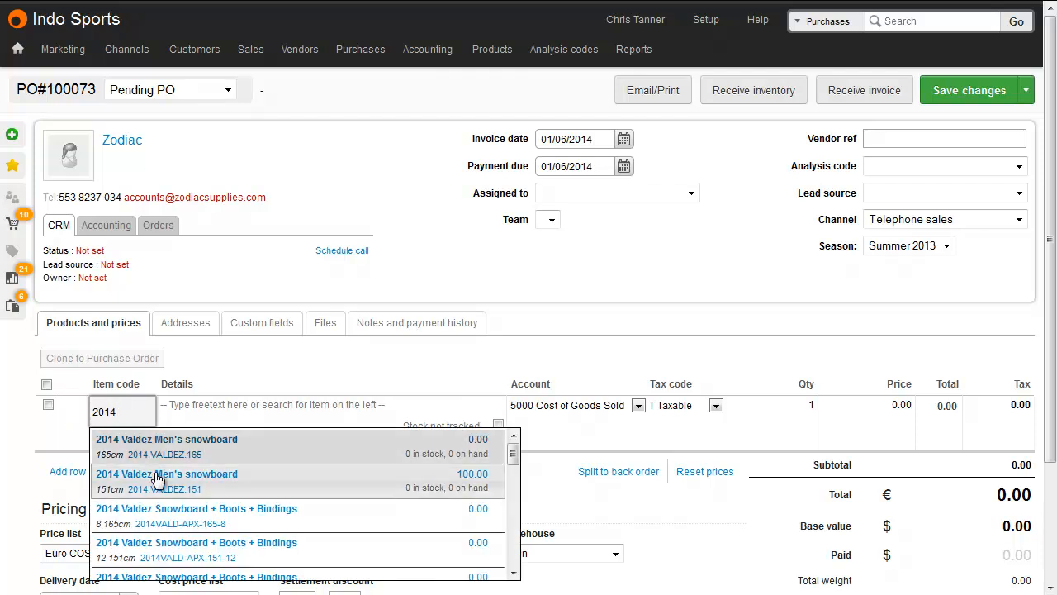
click(165, 481)
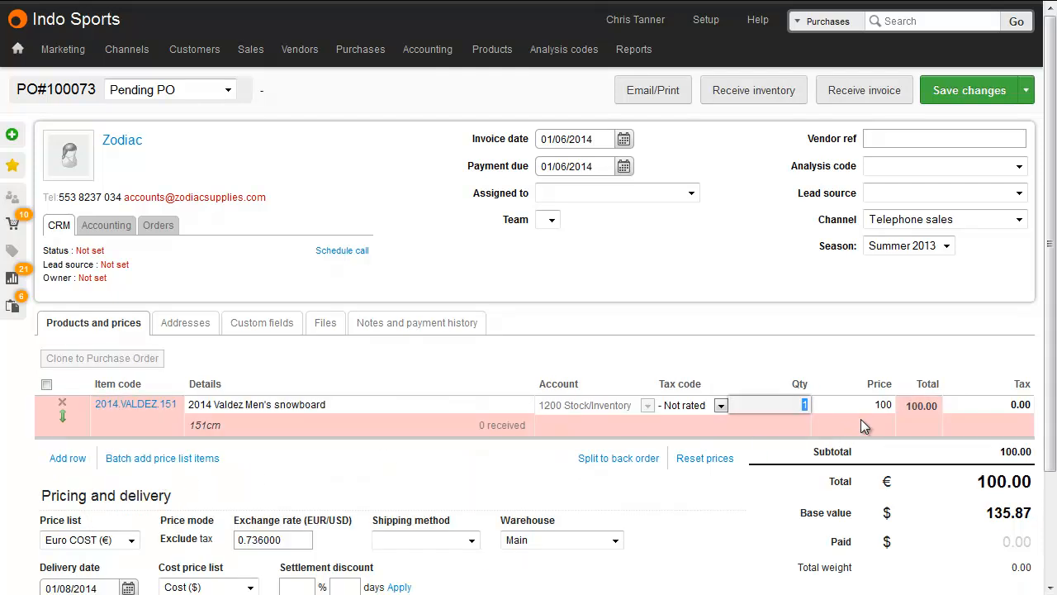
scroll(down, 3)
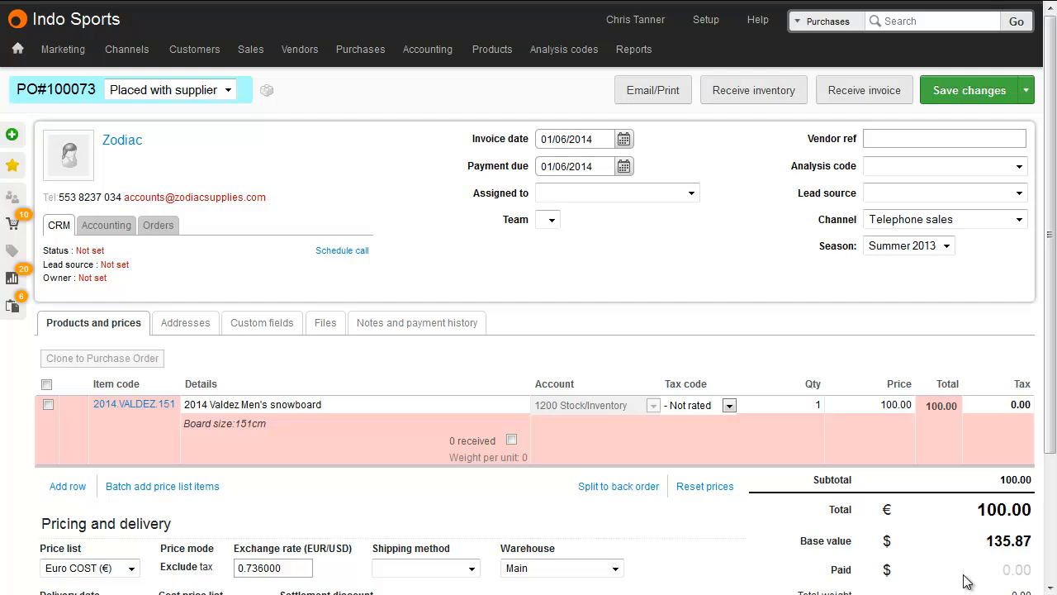
mouse_move(845, 309)
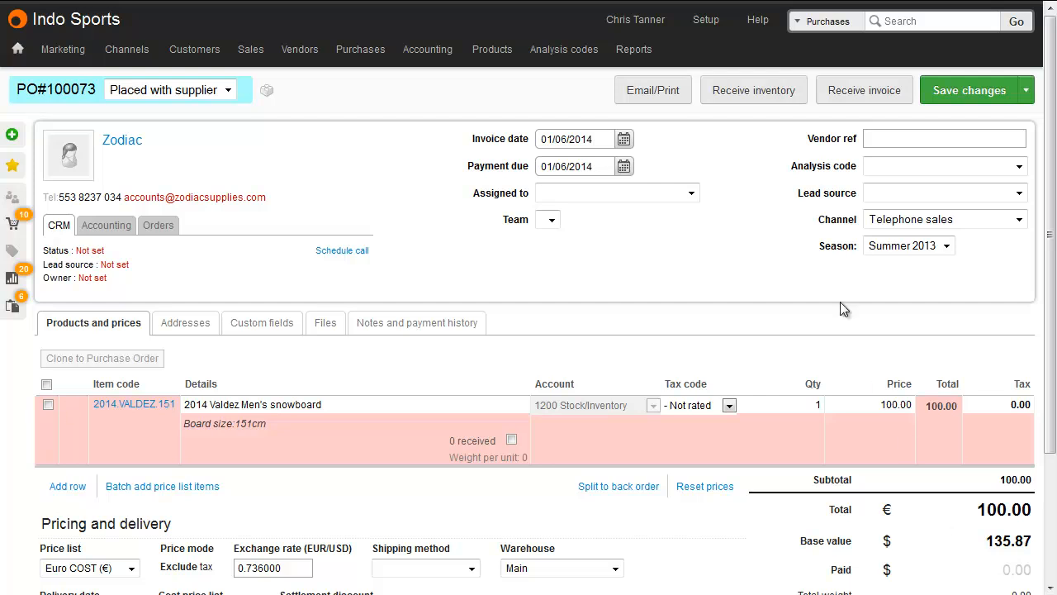
mouse_move(892, 431)
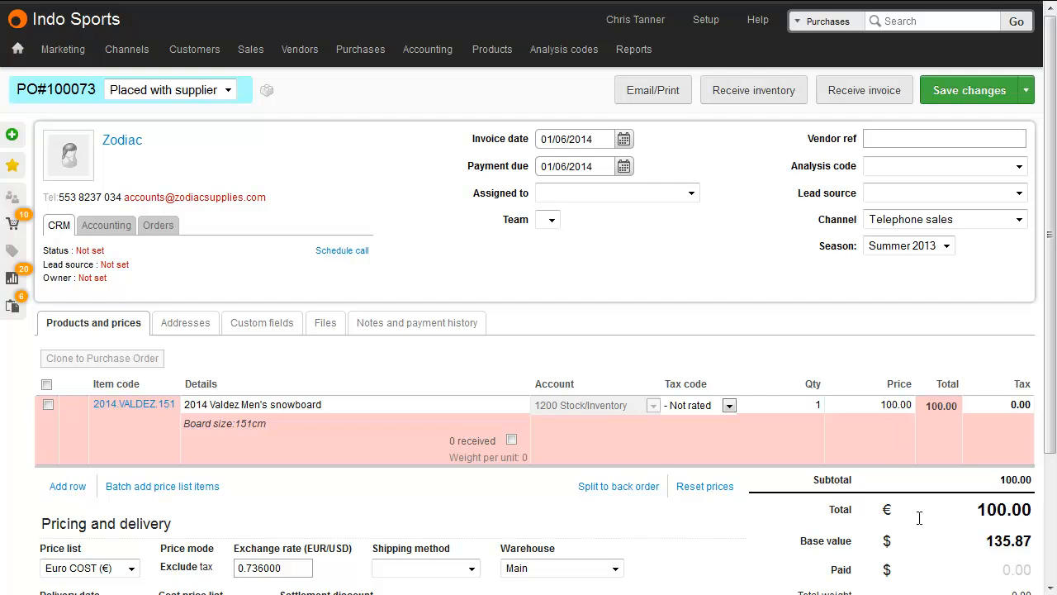
mouse_move(920, 535)
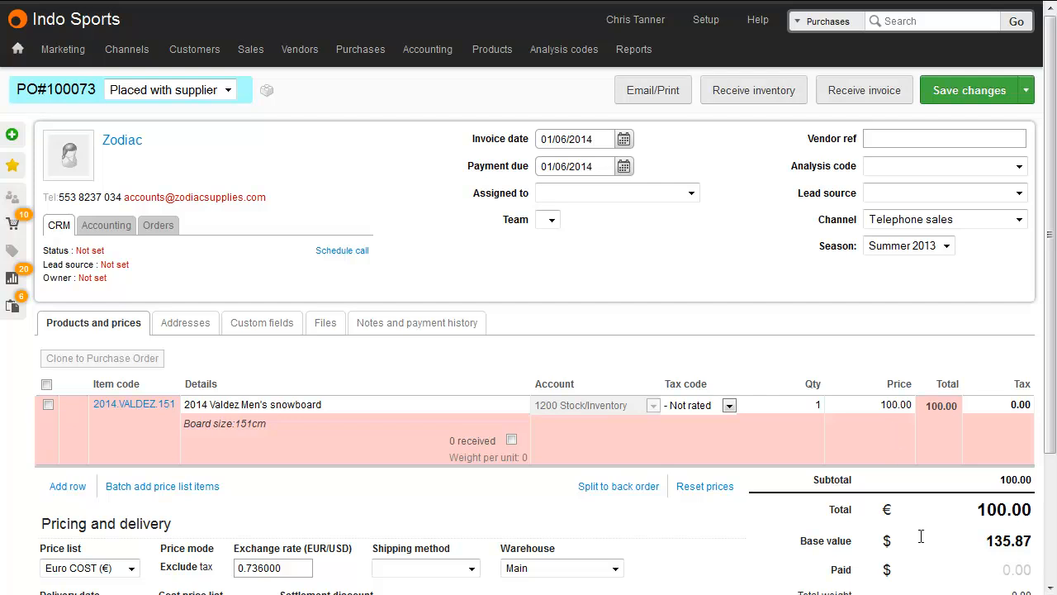
mouse_move(766, 152)
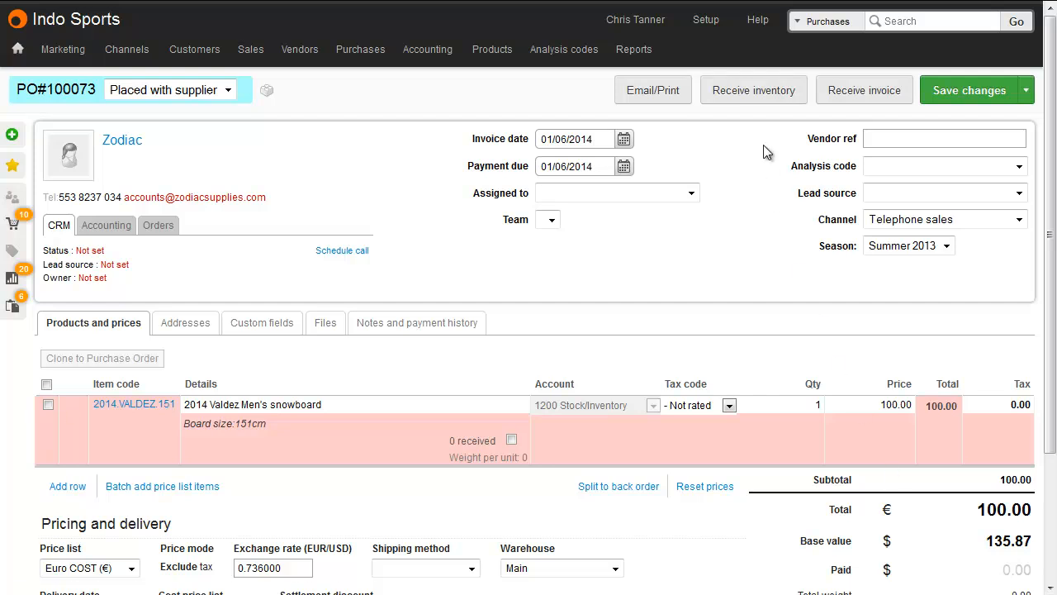
Step: Receive the snowboard into stock and view the 135.87 Stock/Inventory ledger journal
click(754, 89)
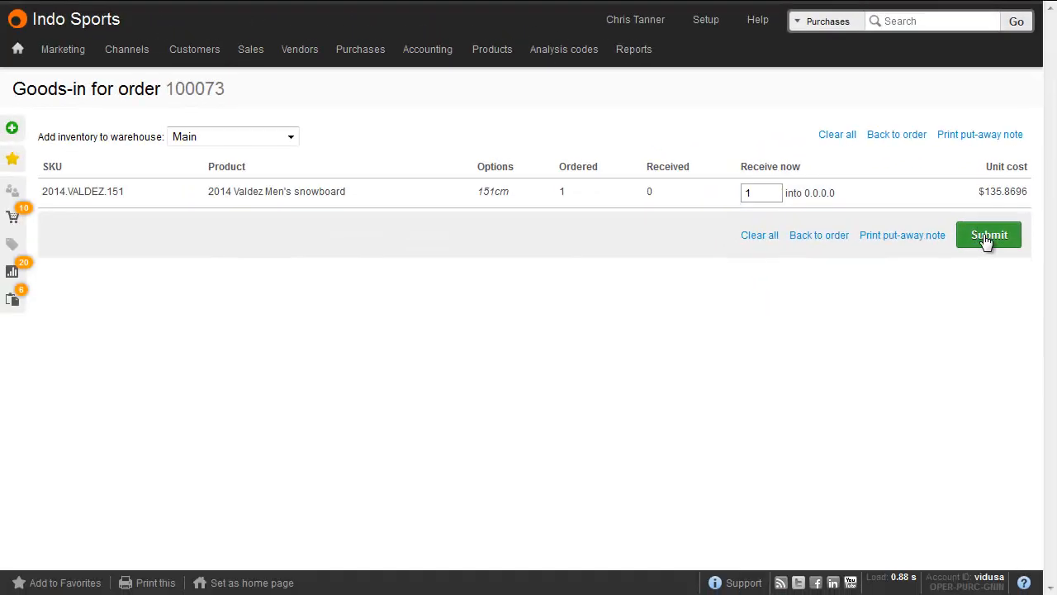
click(988, 235)
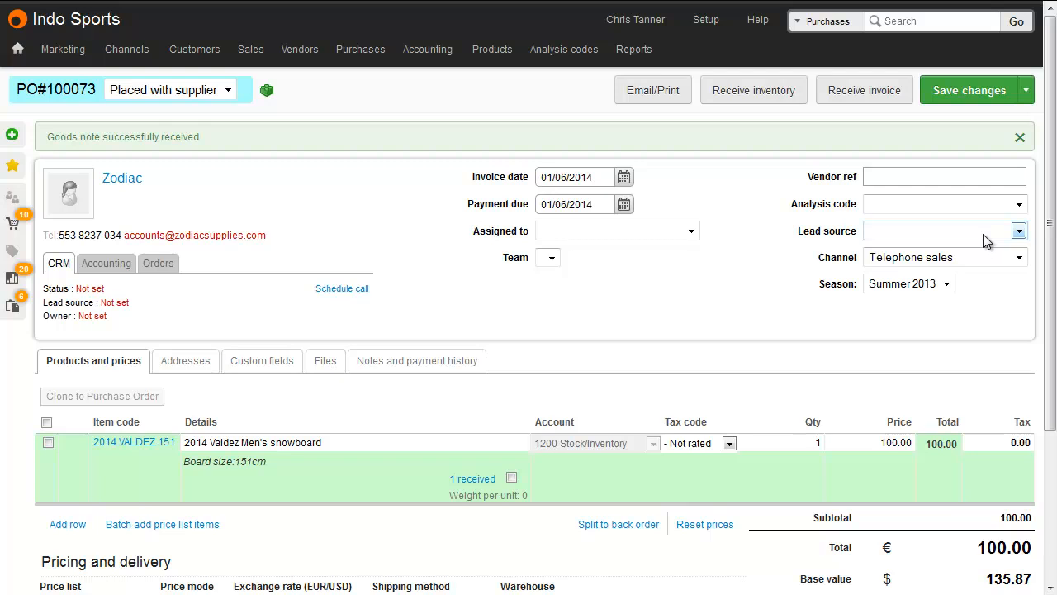
click(634, 50)
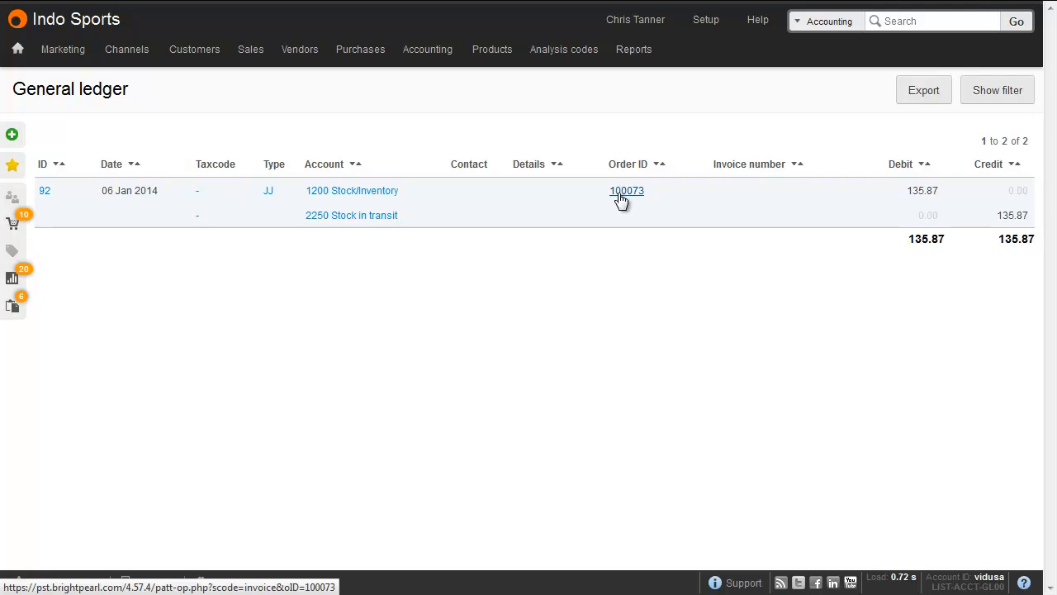
Step: Return to PO#100073 from the ledger, now showing 1 snowboard received at $135.87
click(626, 190)
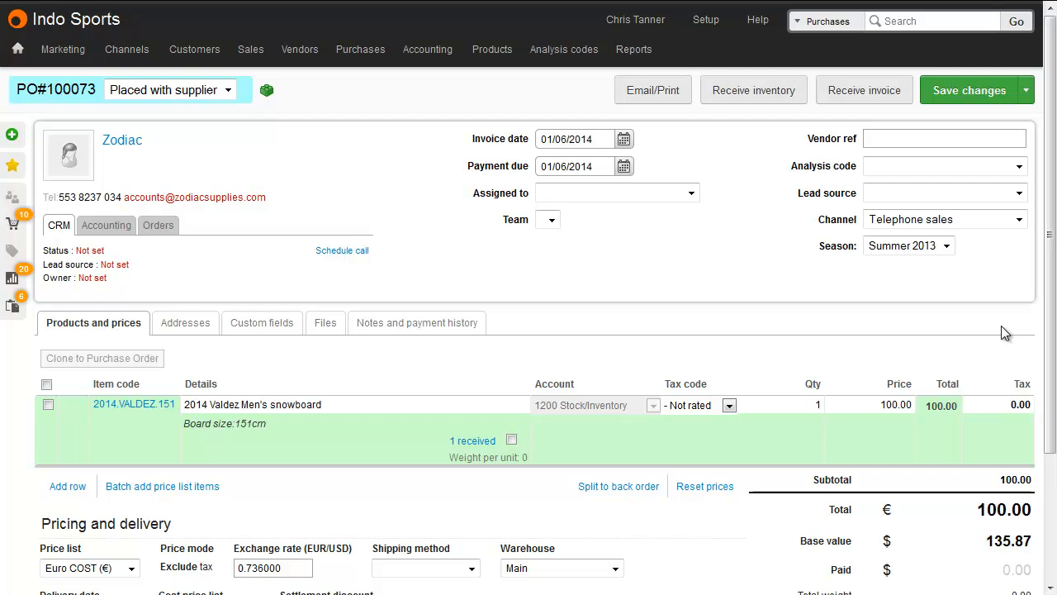
click(864, 89)
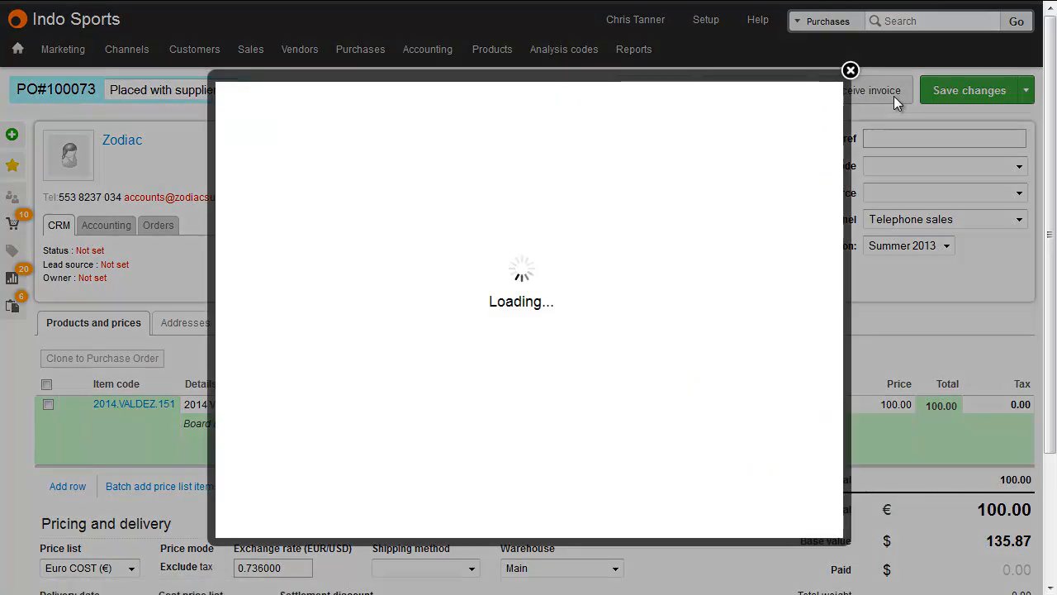
text(987687652345)
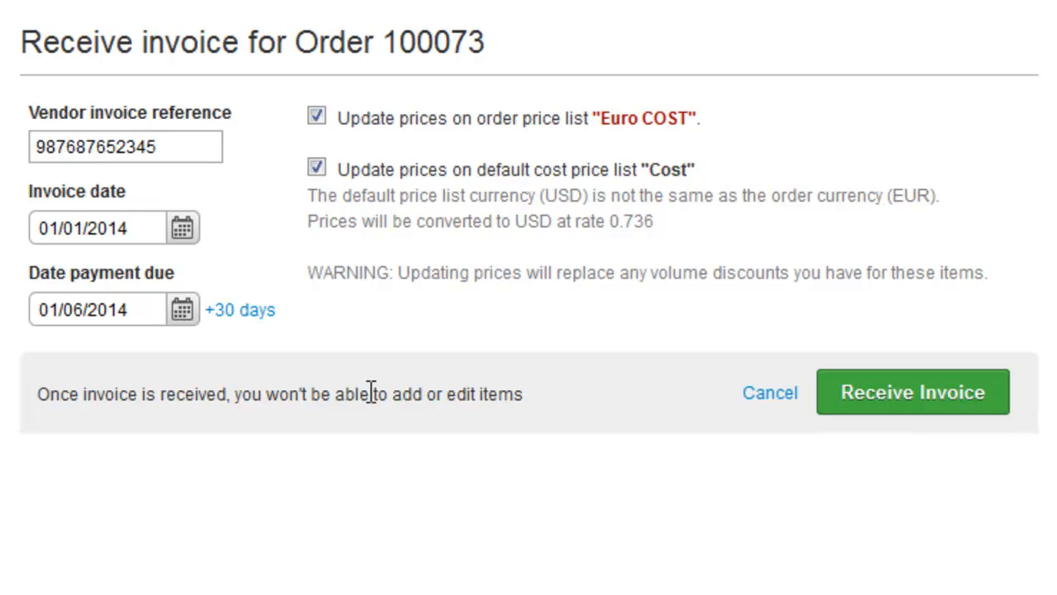
mouse_move(379, 373)
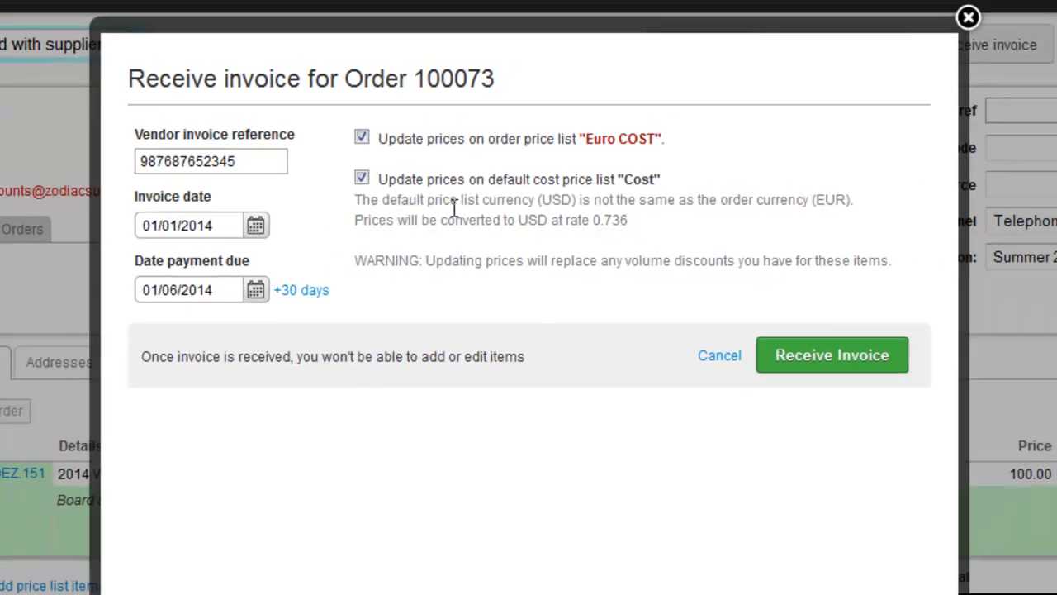
click(833, 354)
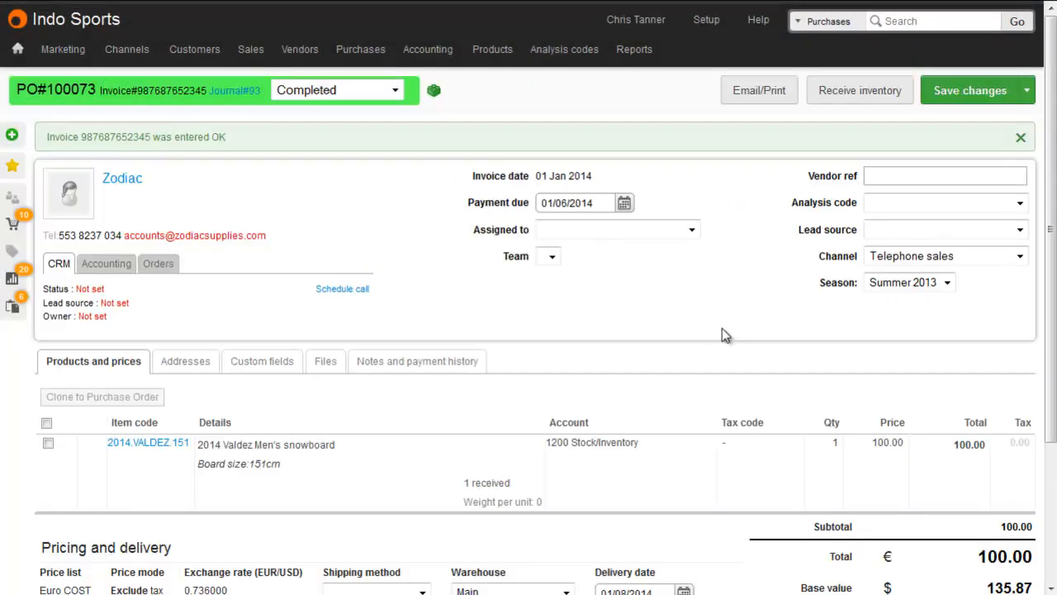
scroll(down, 3)
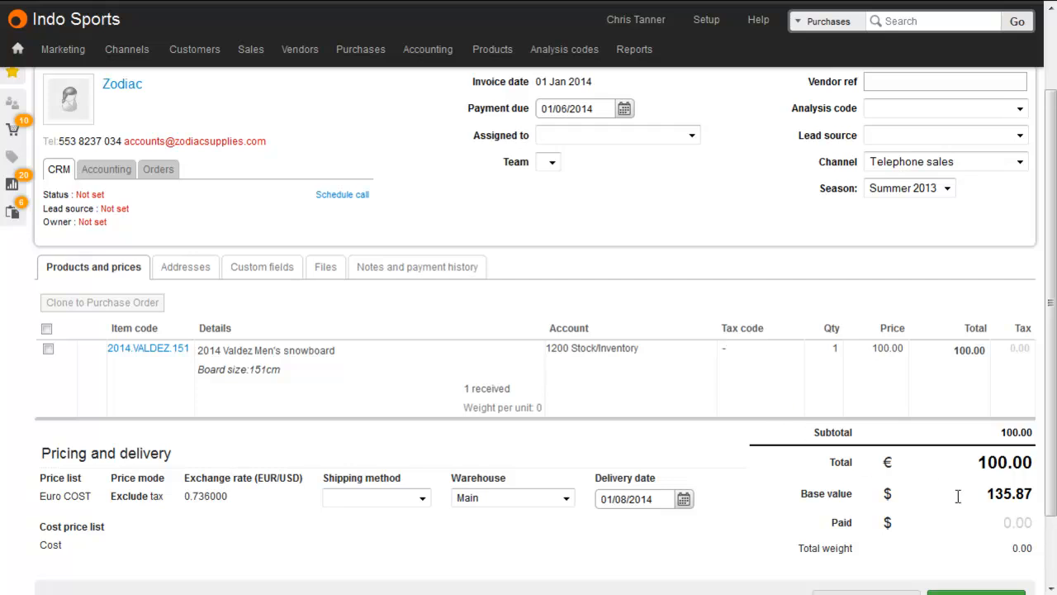
mouse_move(272, 266)
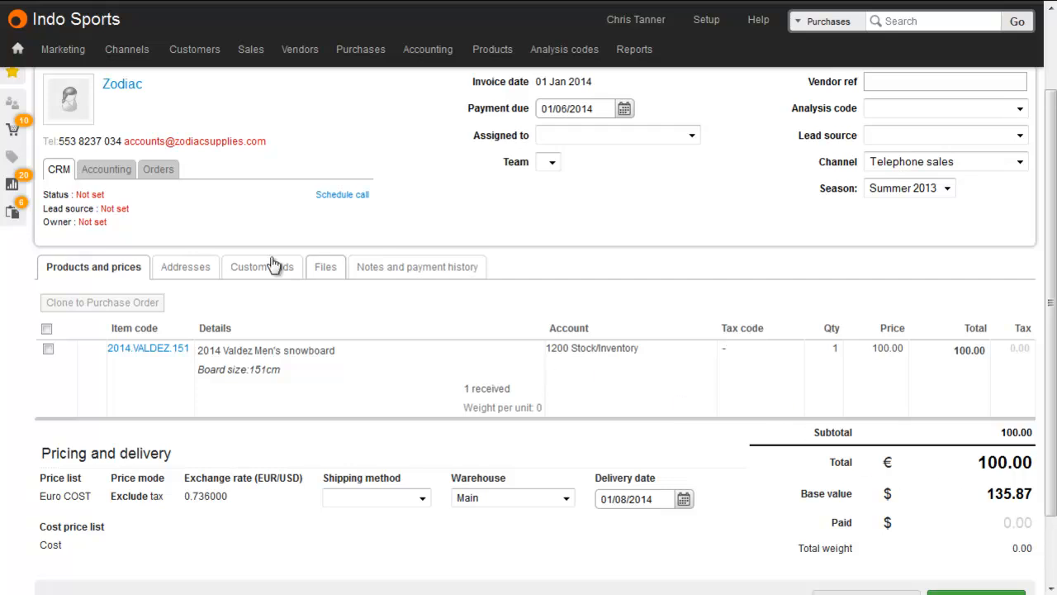
click(105, 169)
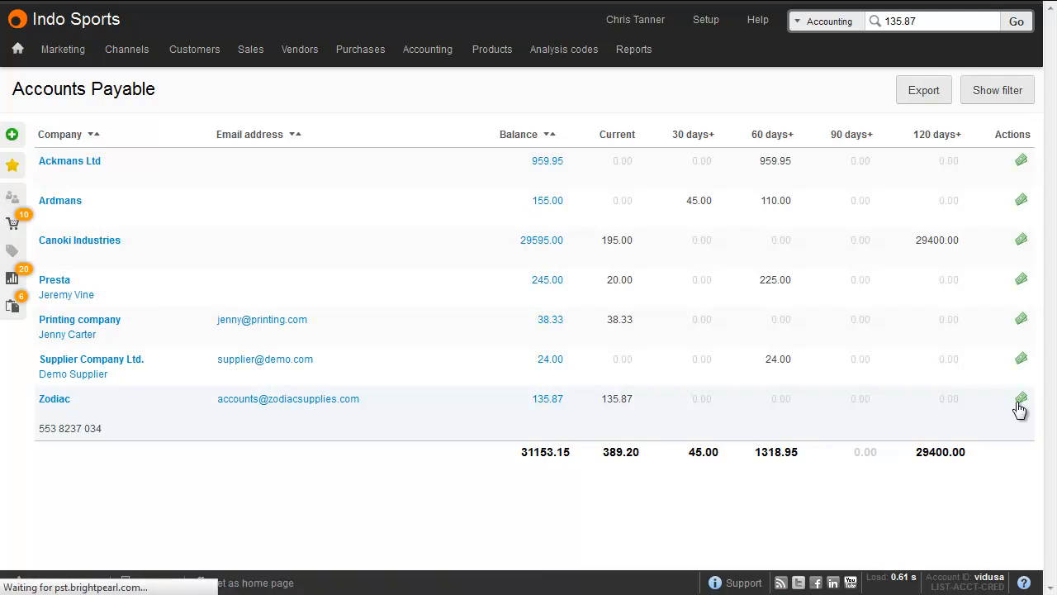
Step: Pay Zodiac's invoice with 135 from 1001 Bank Account
click(1021, 402)
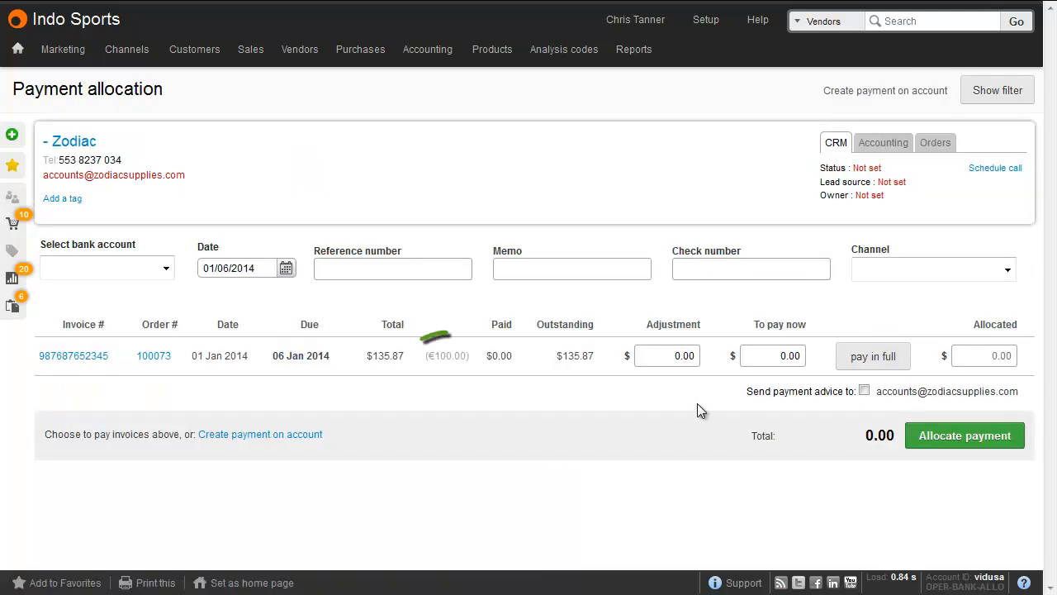
mouse_move(456, 384)
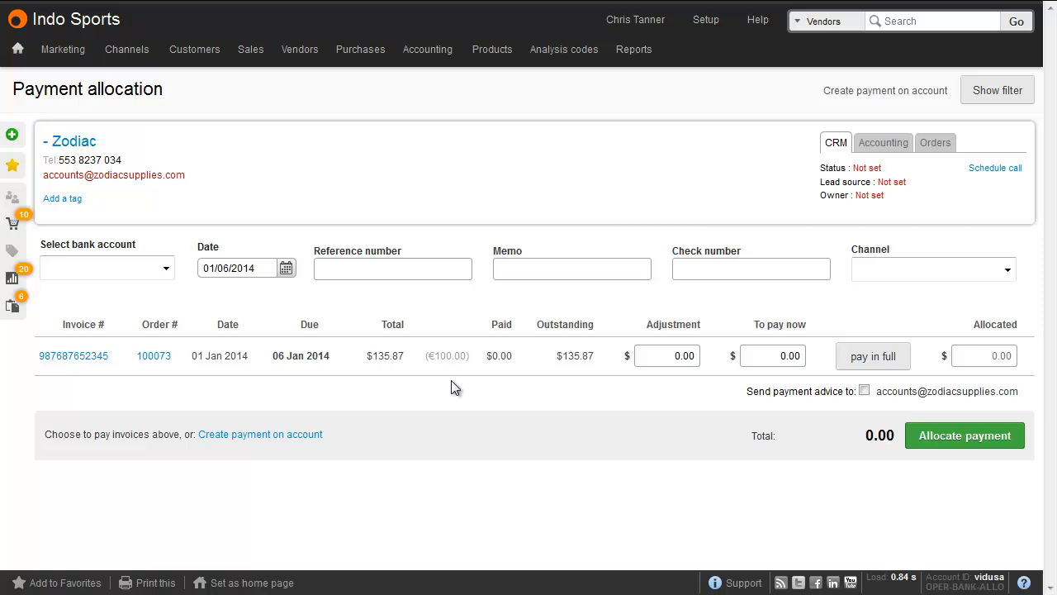
mouse_move(410, 383)
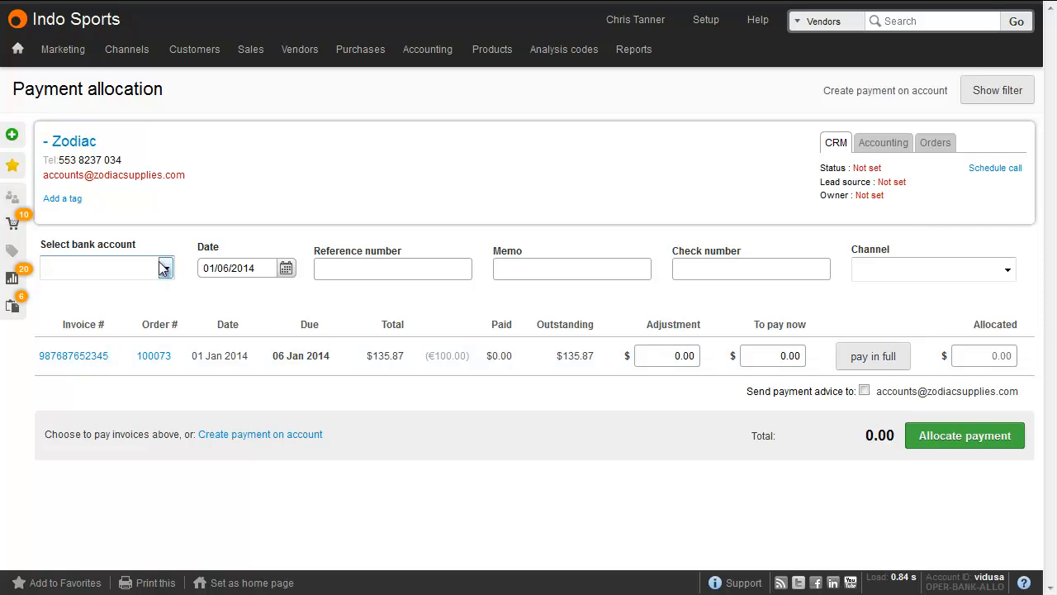
click(108, 266)
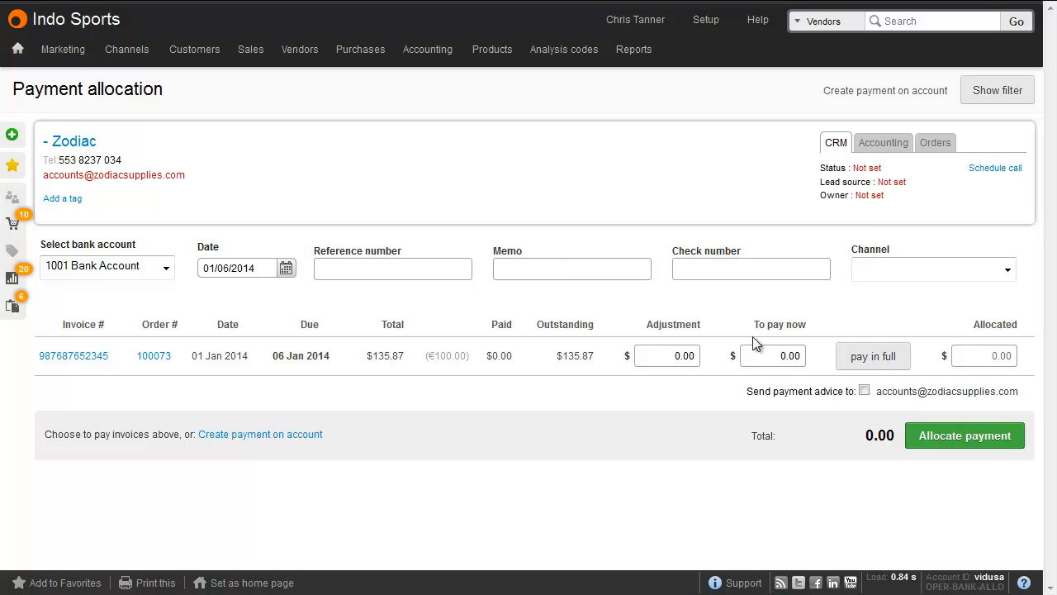
text(135)
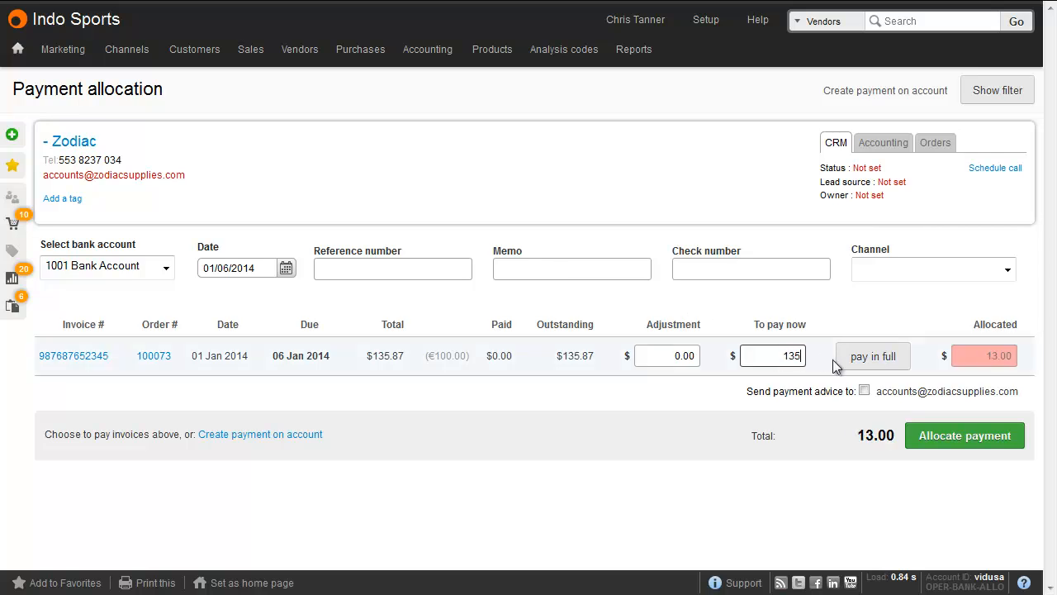
click(872, 356)
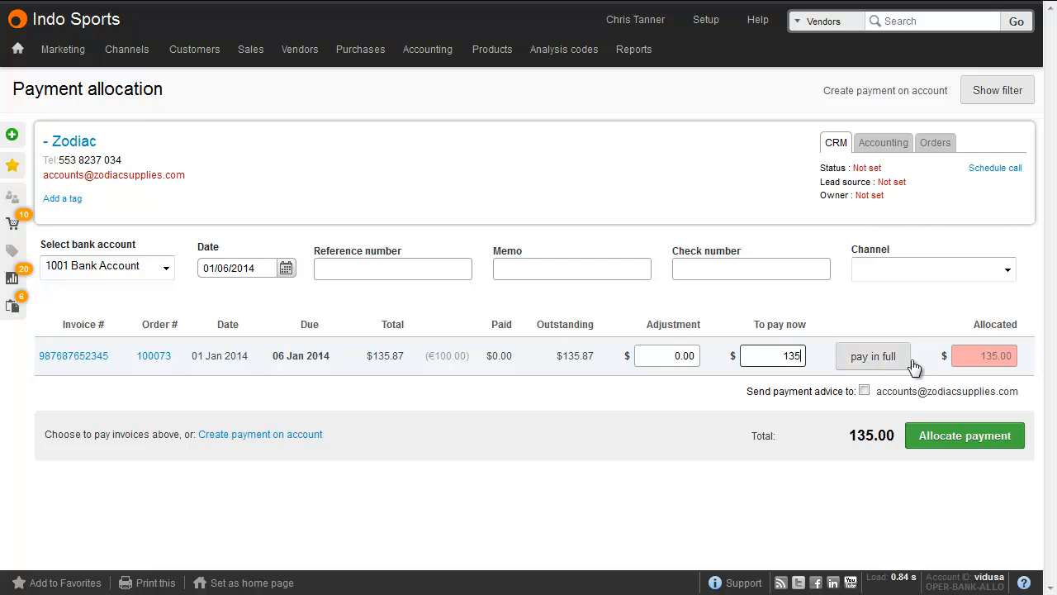
mouse_move(958, 363)
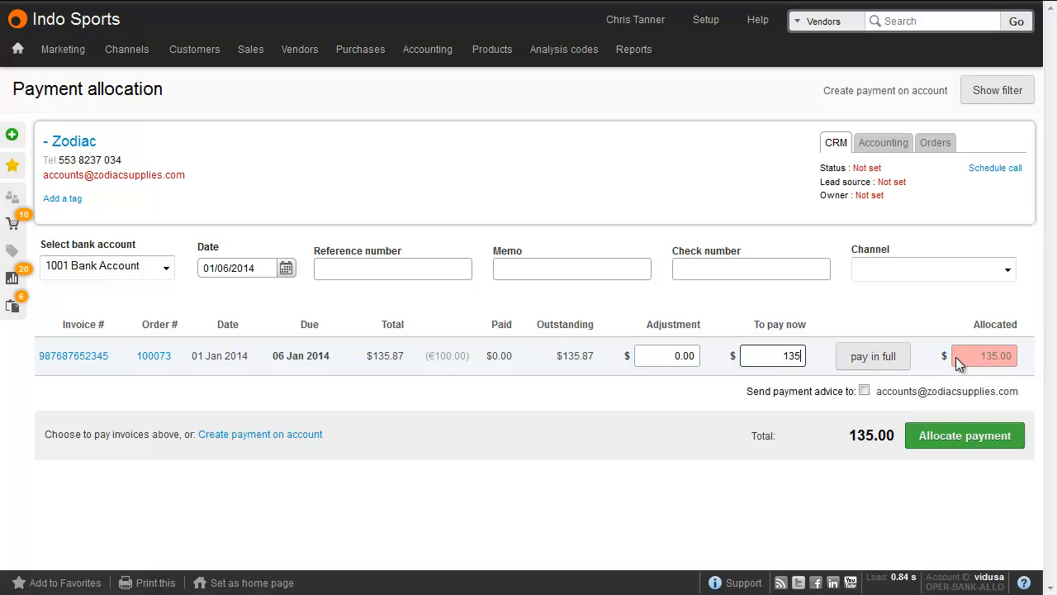
Step: Post the 0.87 adjustment to 7700 FX Gains/Losses and allocate the payment
click(667, 355)
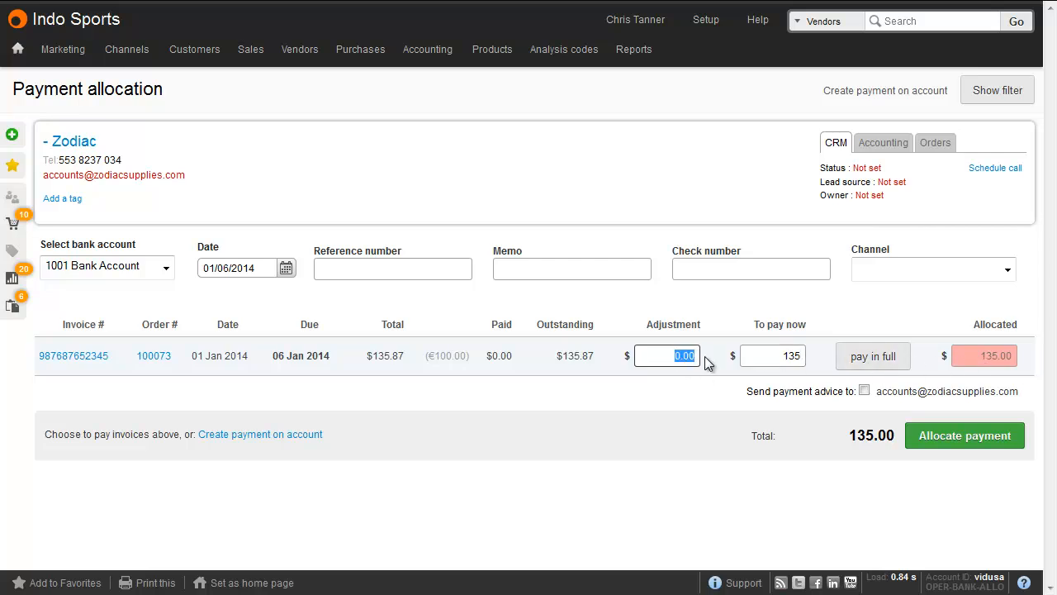
text(0.)
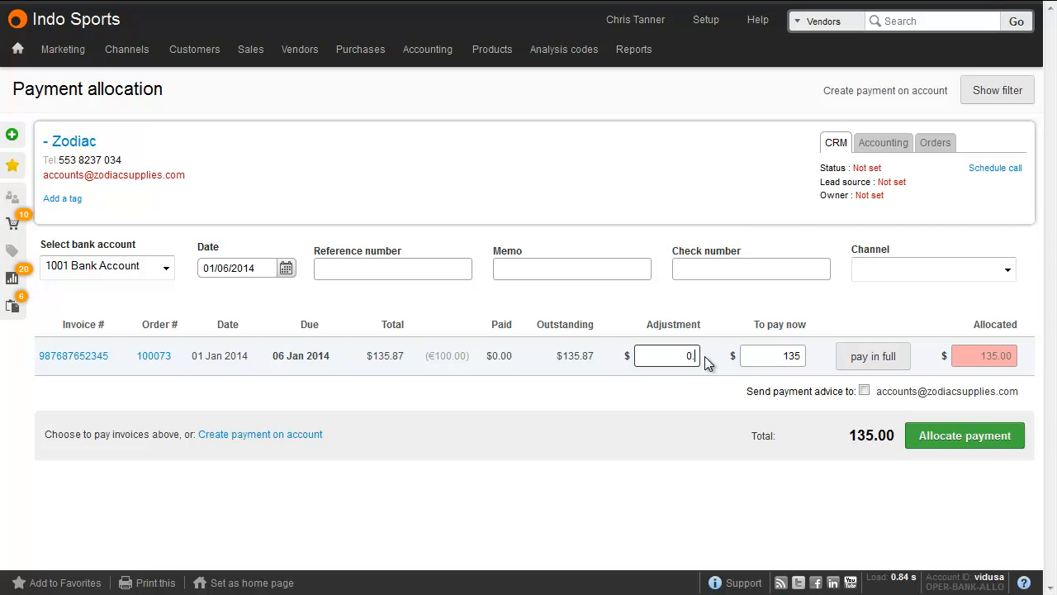
text(0.87)
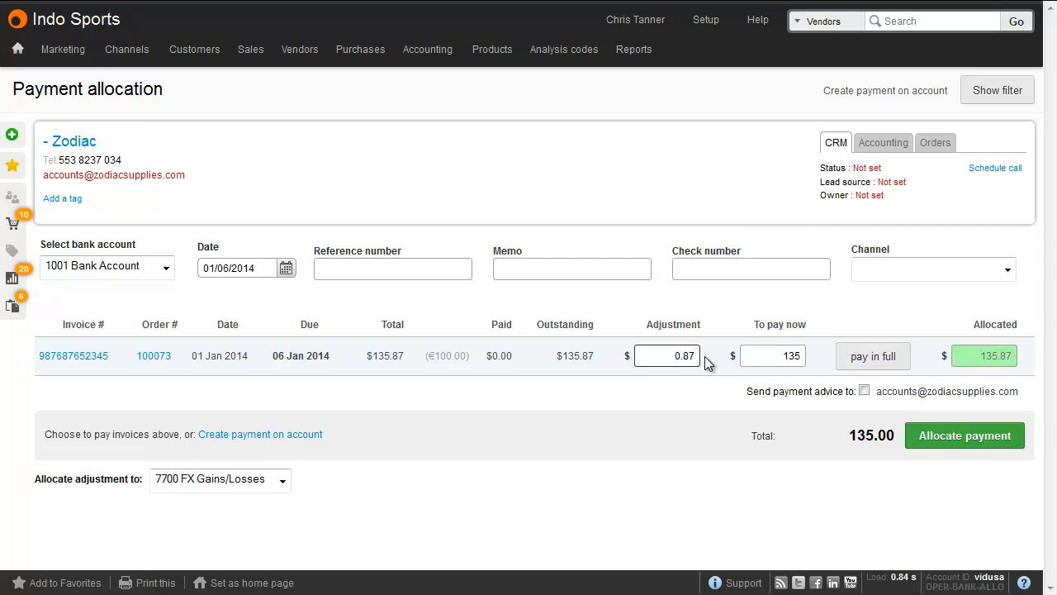
mouse_move(713, 367)
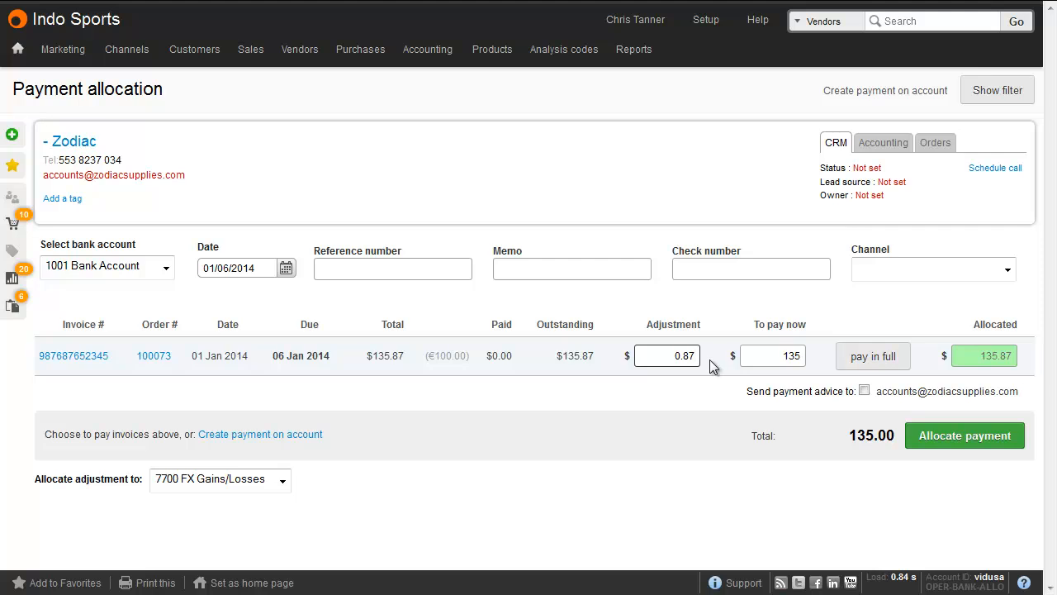
mouse_move(955, 377)
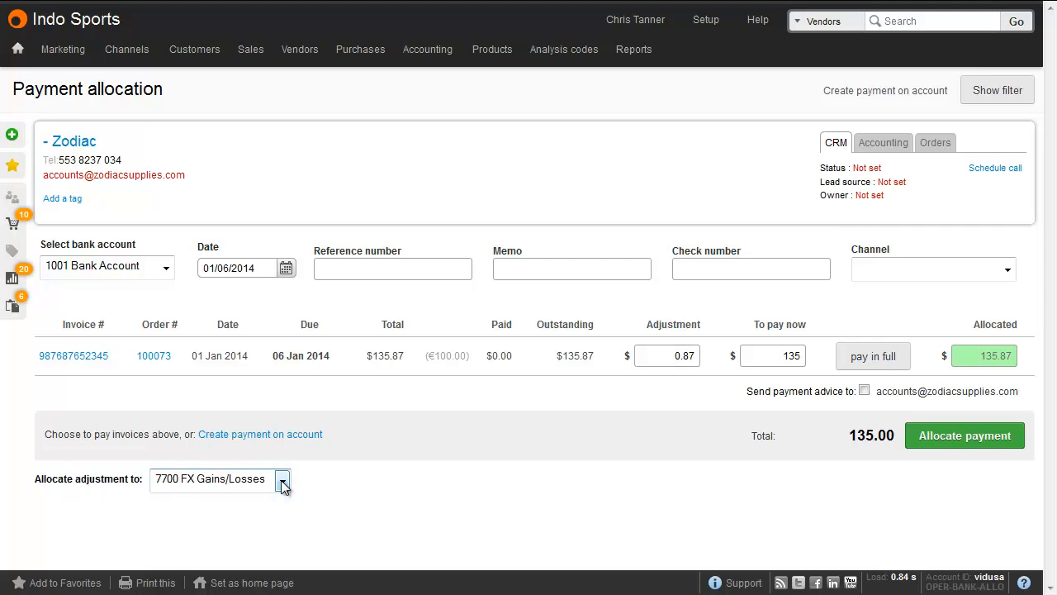
mouse_move(965, 436)
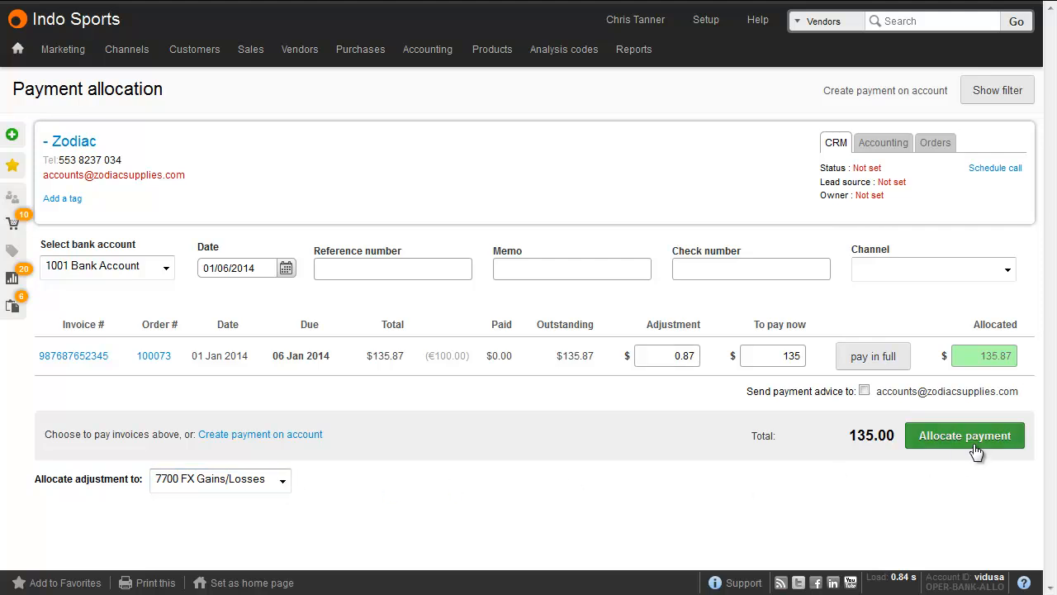
click(964, 436)
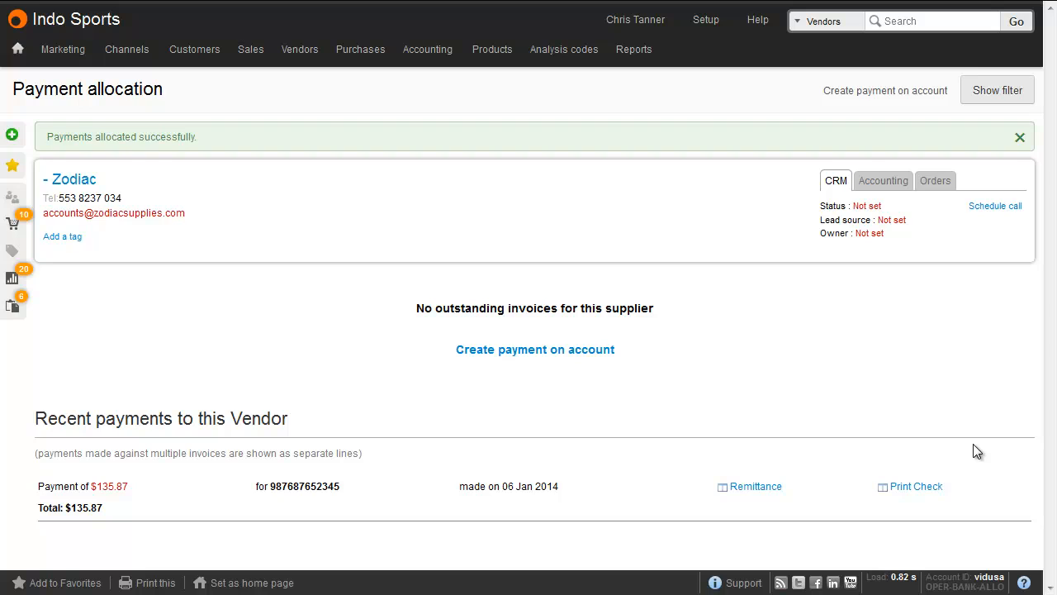
Step: View payment 94's ledger lines: 135.87 Accounts Payable, 135.00 Bank, 0.87 FX Gains/Losses
click(634, 49)
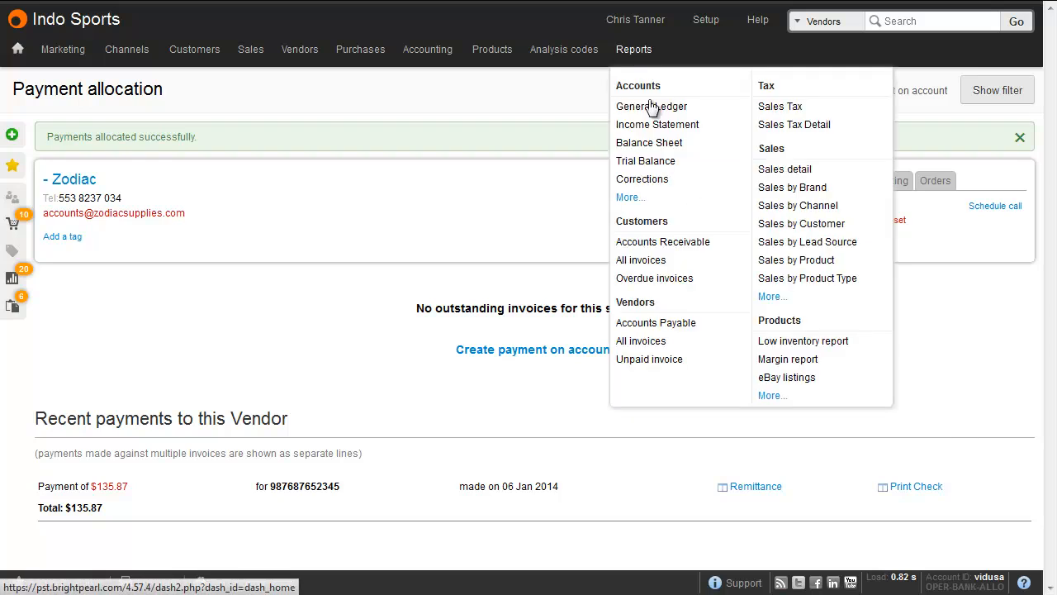
click(651, 105)
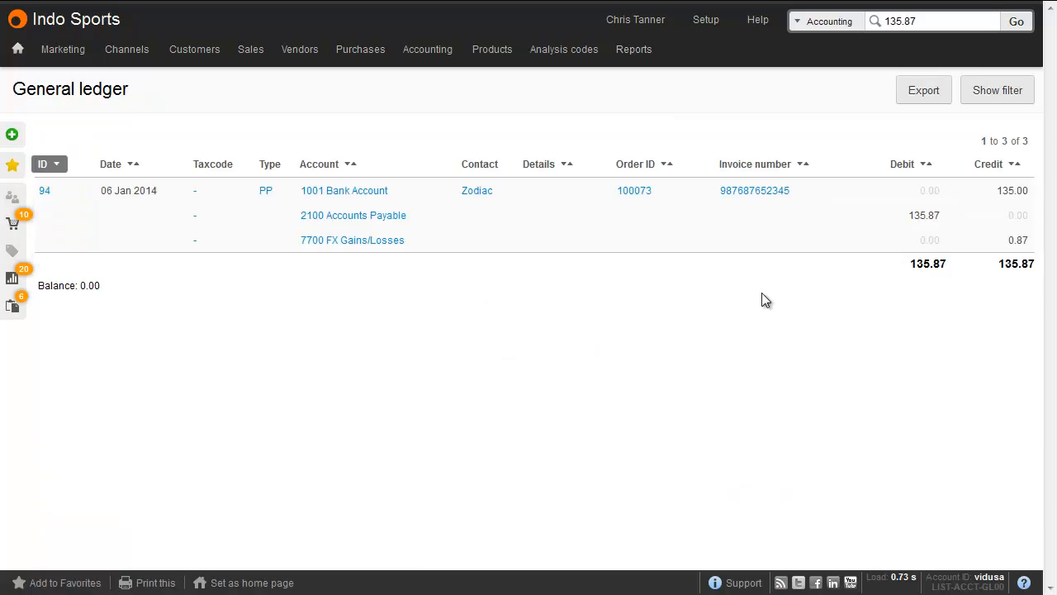
mouse_move(304, 208)
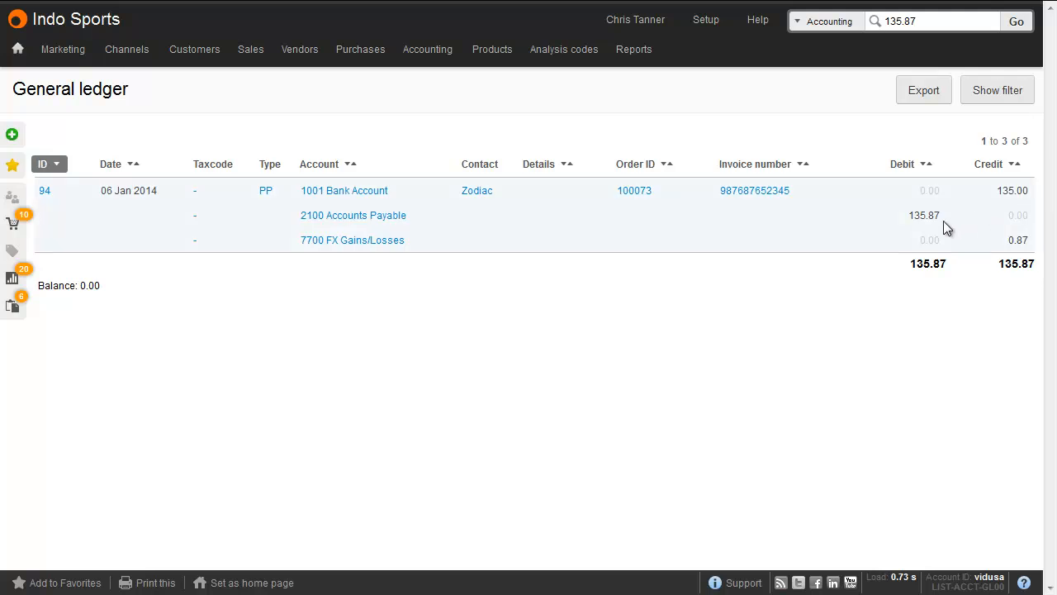
mouse_move(1001, 244)
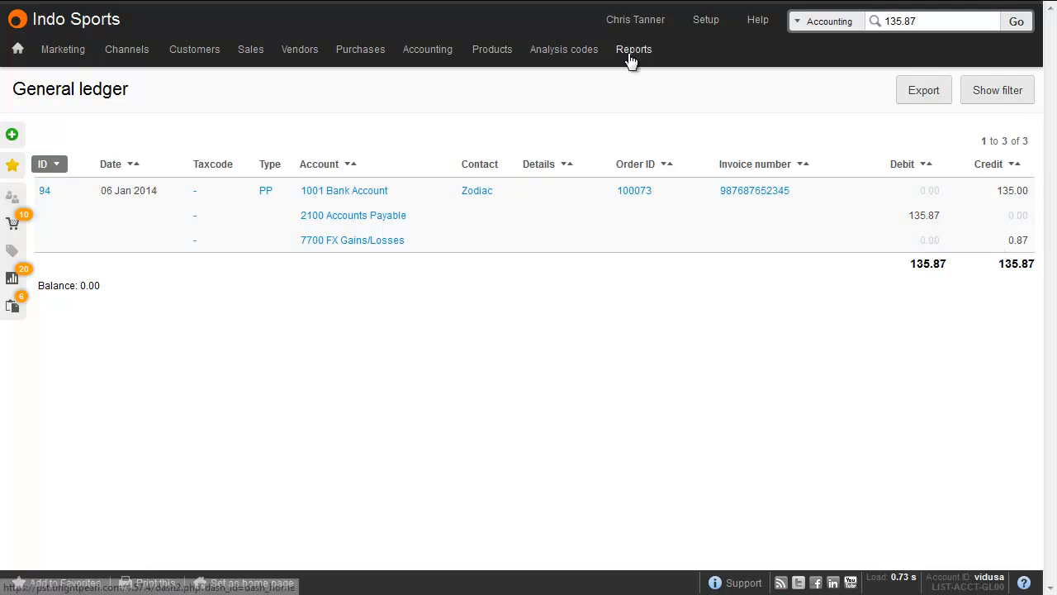
Step: Open the income statement showing 7700 FX Gains/Losses at -0.87 for Jan 14
click(634, 50)
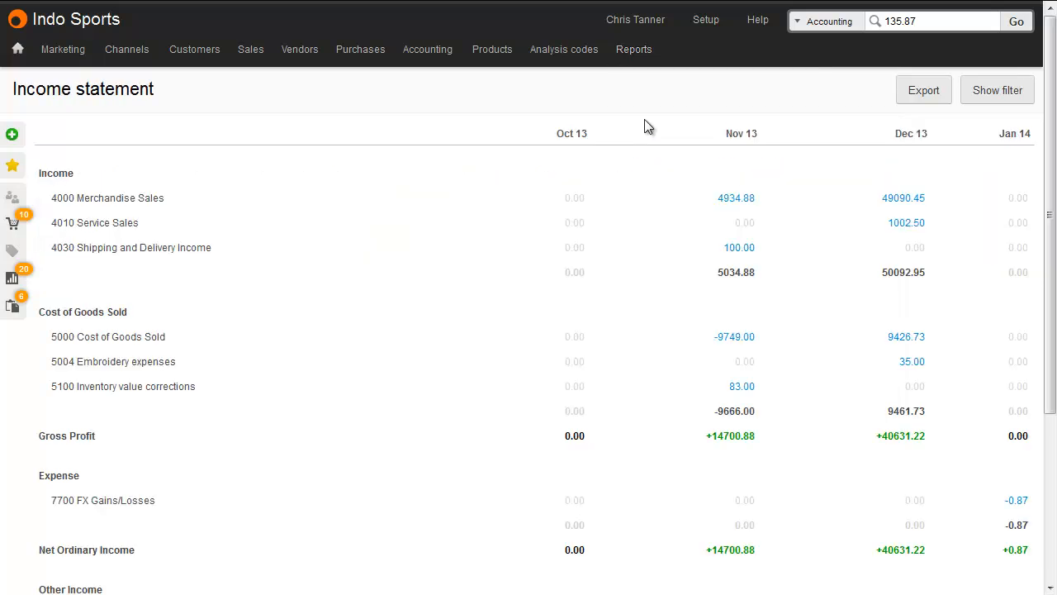
mouse_move(968, 509)
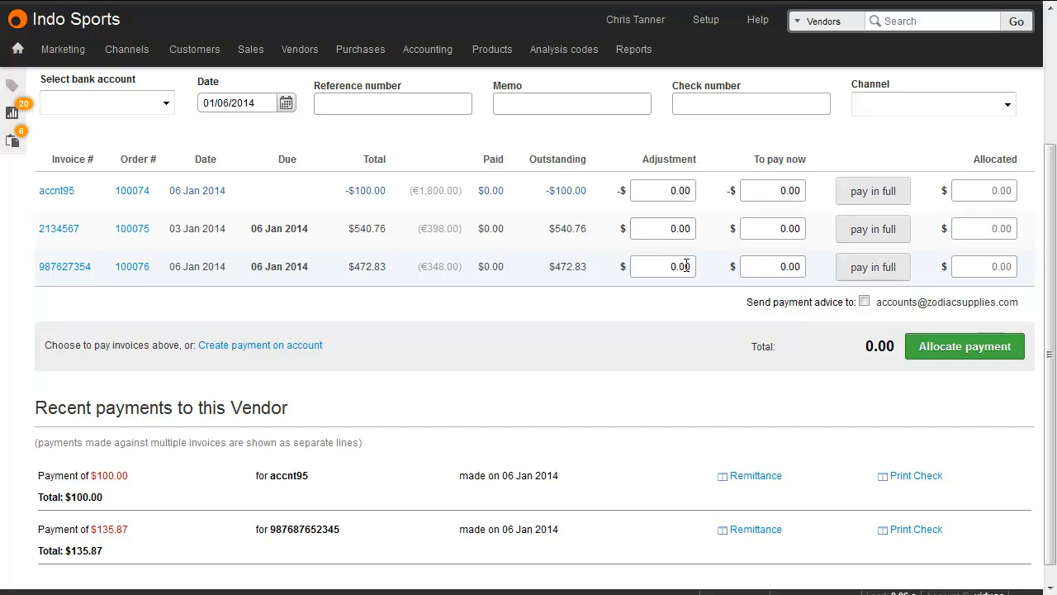
mouse_move(453, 281)
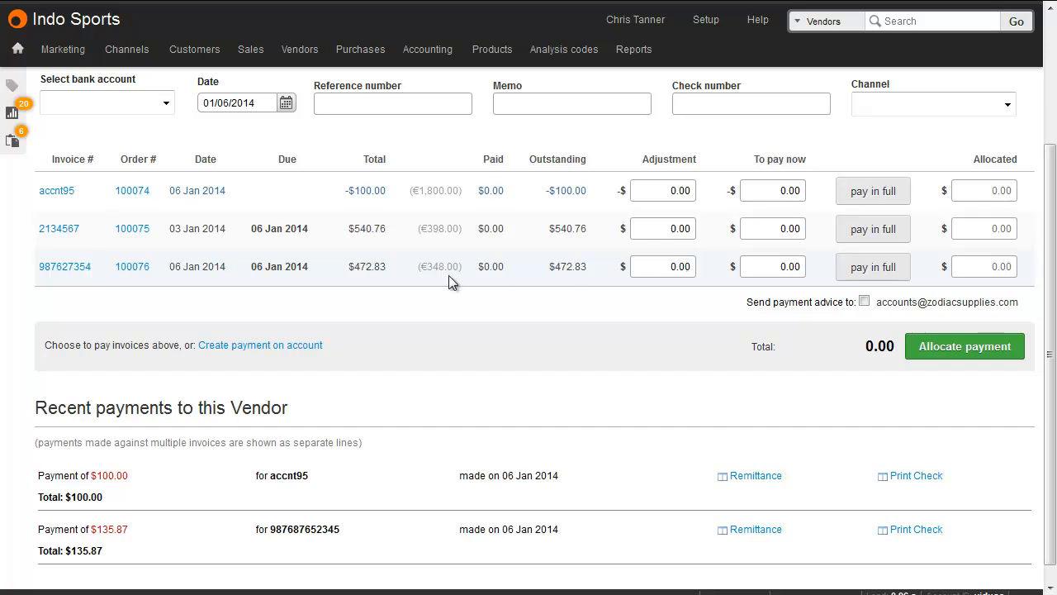
mouse_move(553, 280)
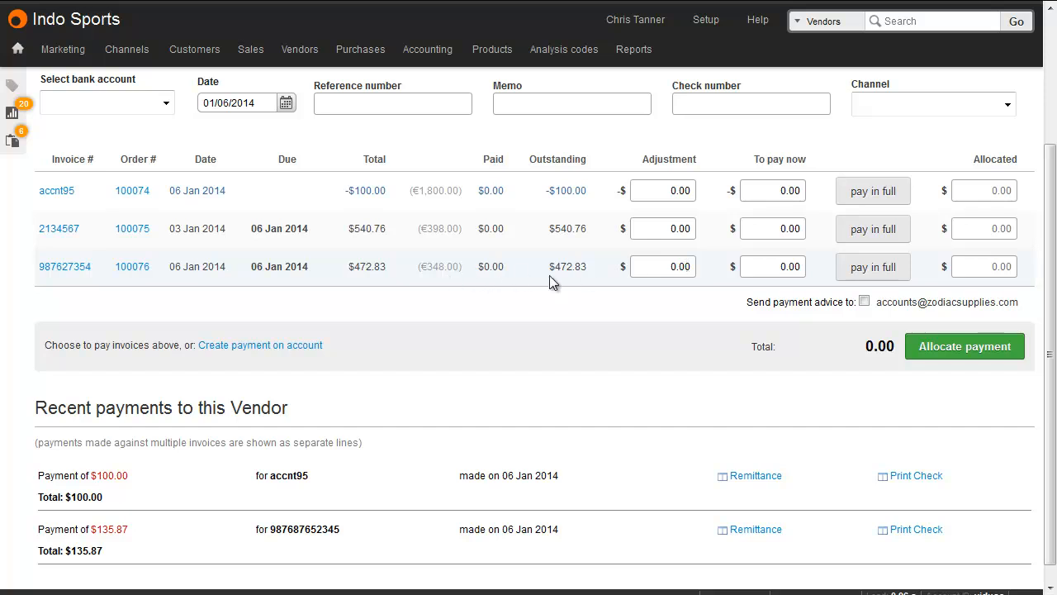
mouse_move(568, 288)
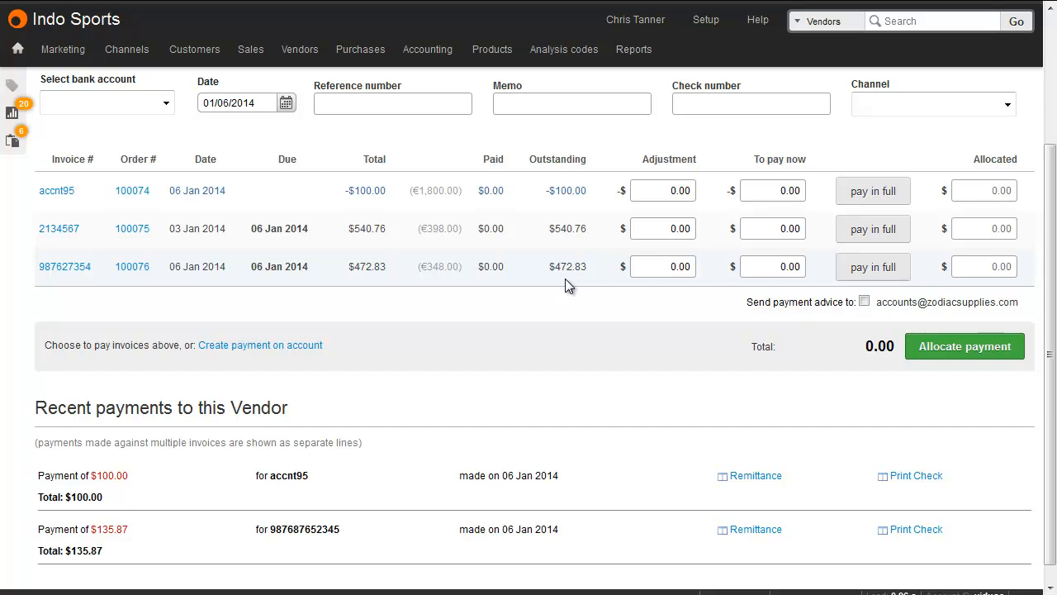
Step: Enter 480 to pay now on invoice 987627354 with a -7.17 adjustment to 7700 FX Gains/Losses
click(773, 266)
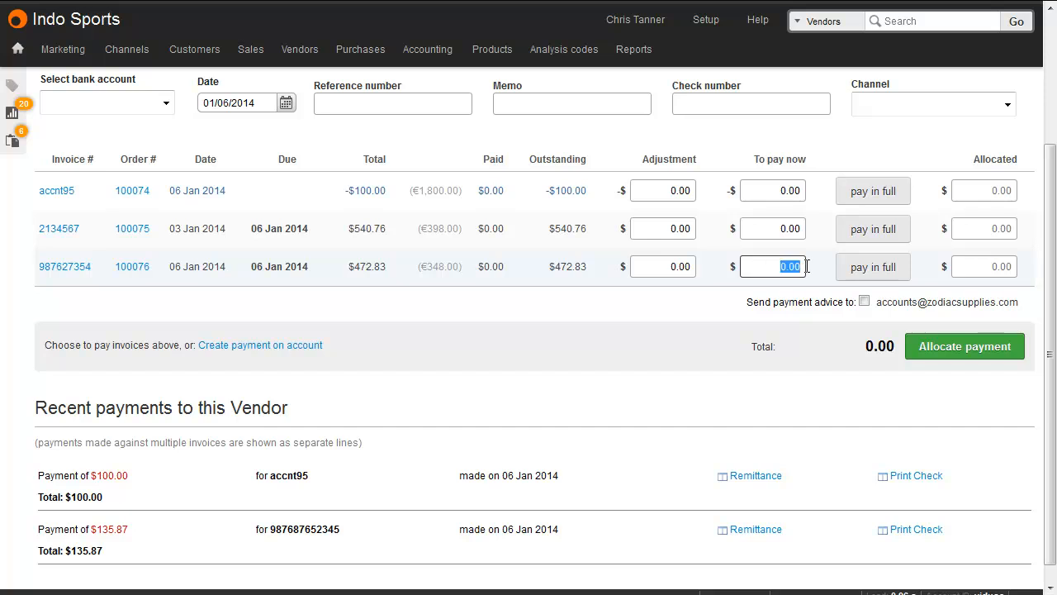
text(480)
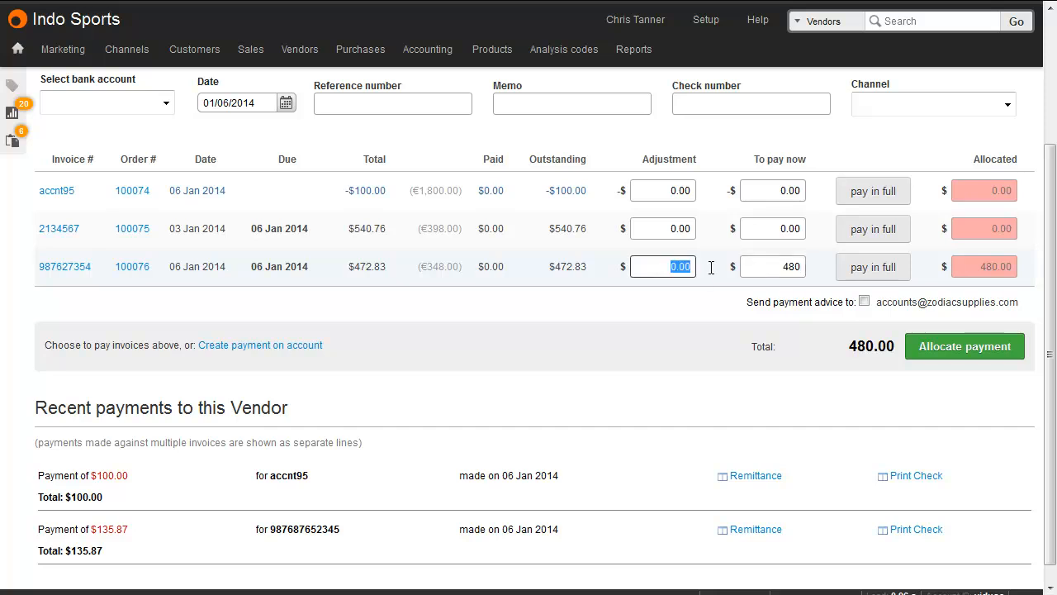
text(-7.17)
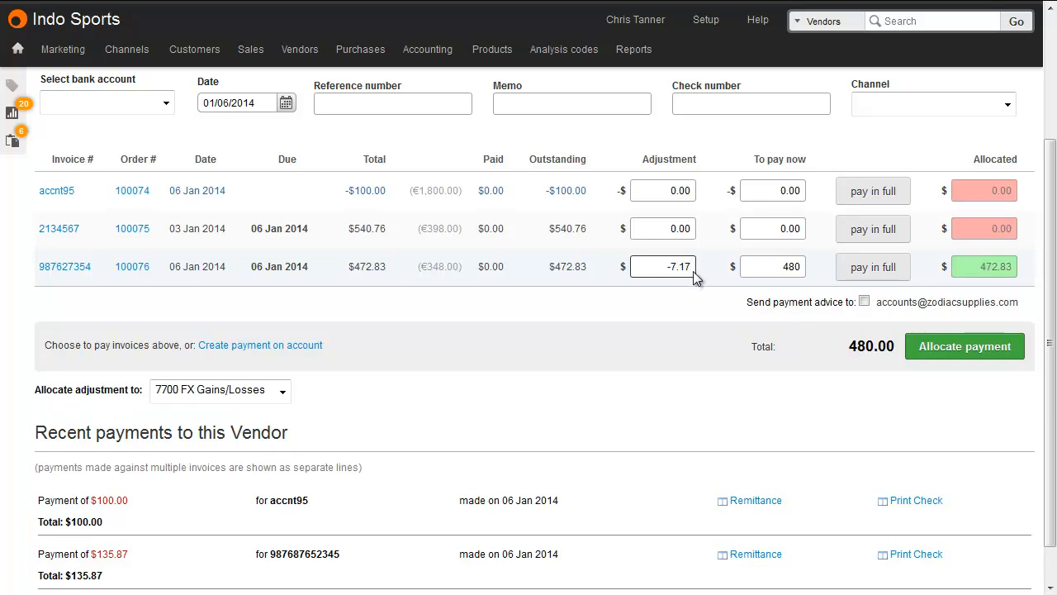
mouse_move(307, 387)
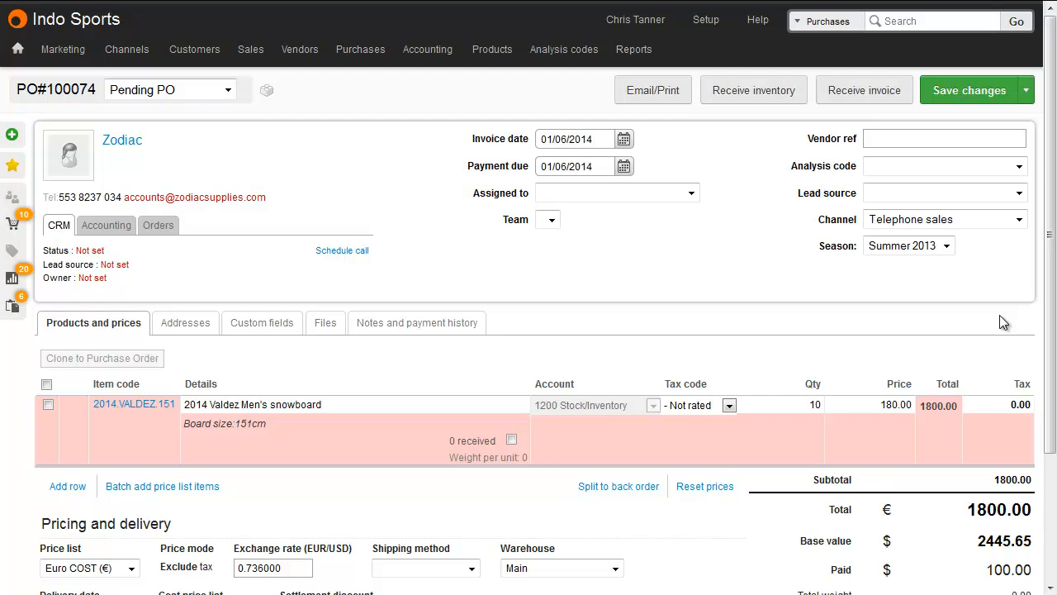
Step: Start Allocate payment from PO#100074 to reach Zodiac's payment allocation screen
scroll(down, 3)
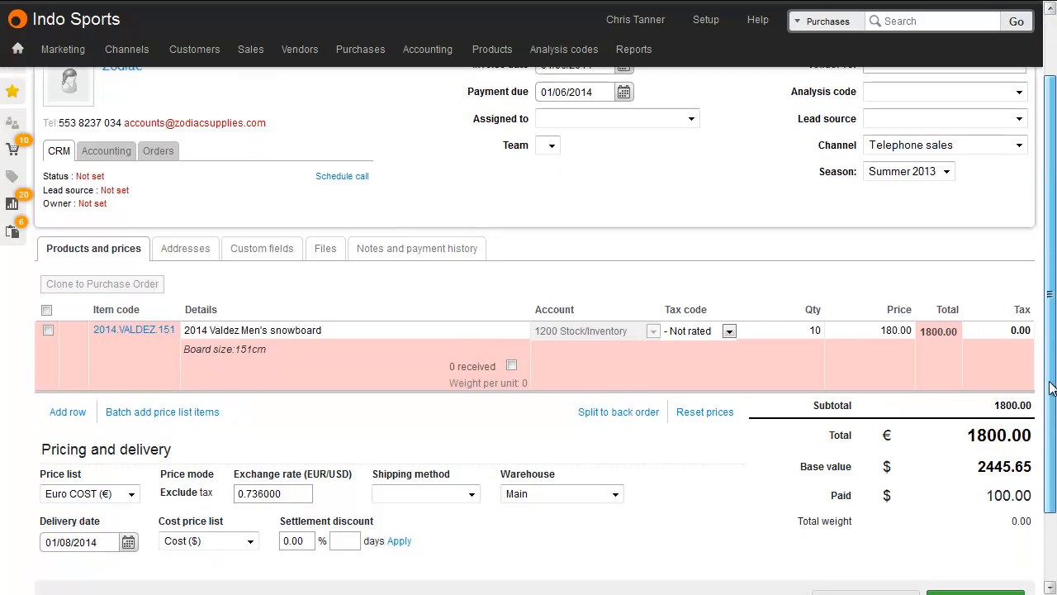
scroll(down, 3)
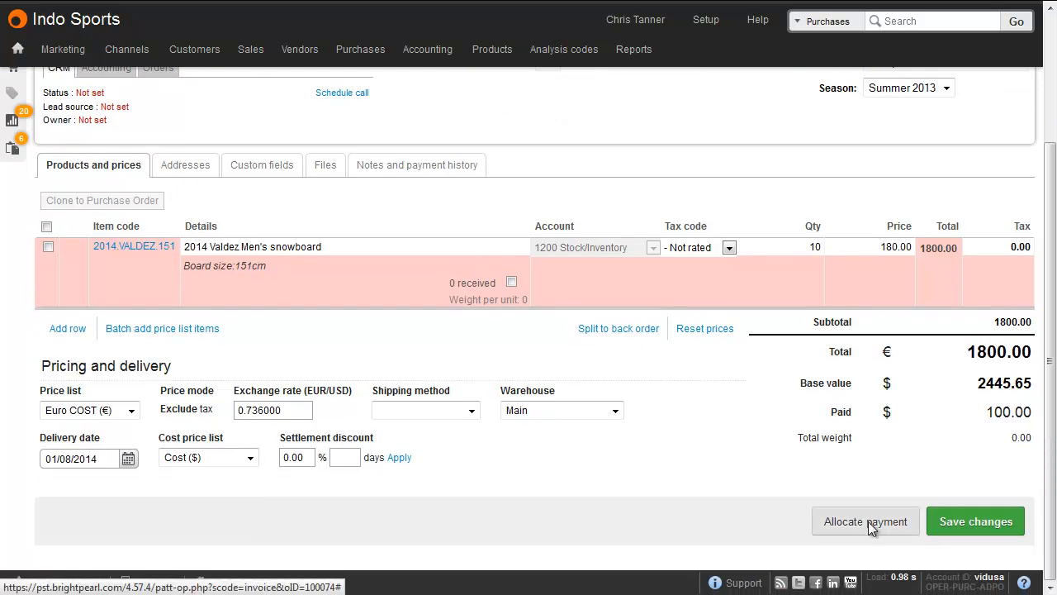
click(866, 522)
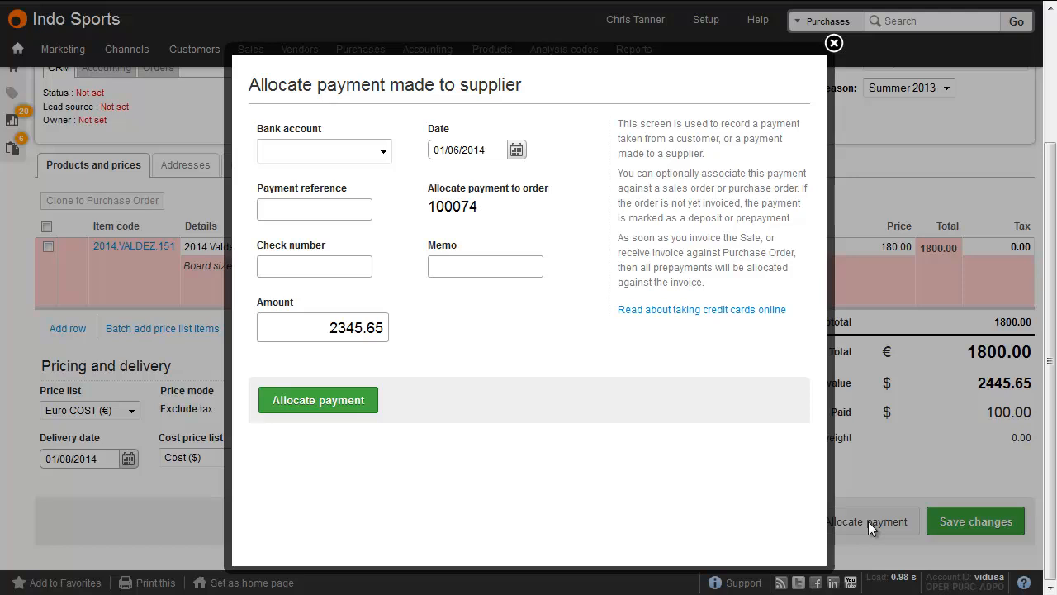
mouse_move(832, 510)
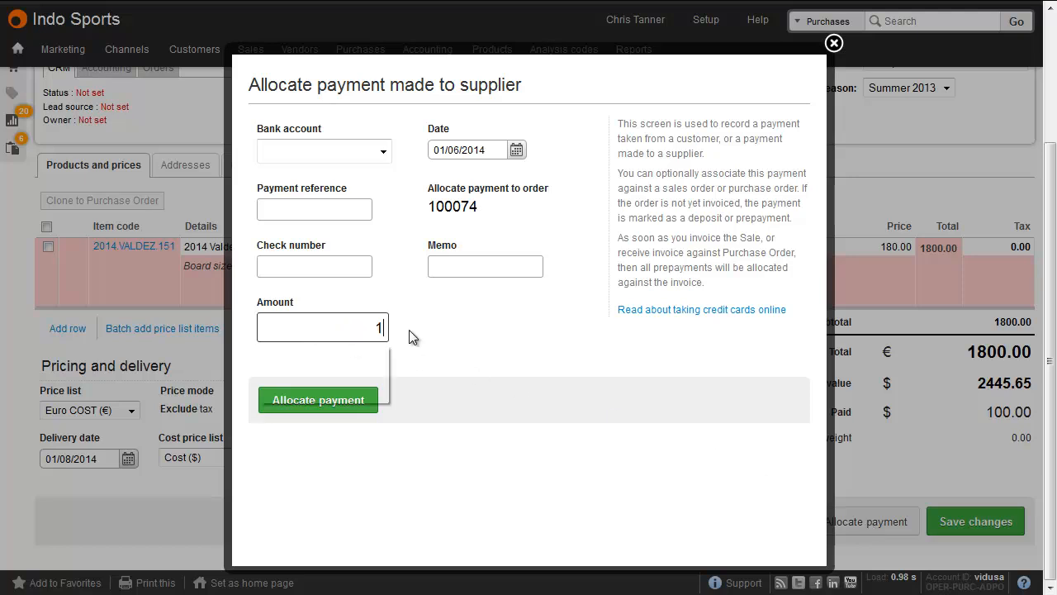
text(00)
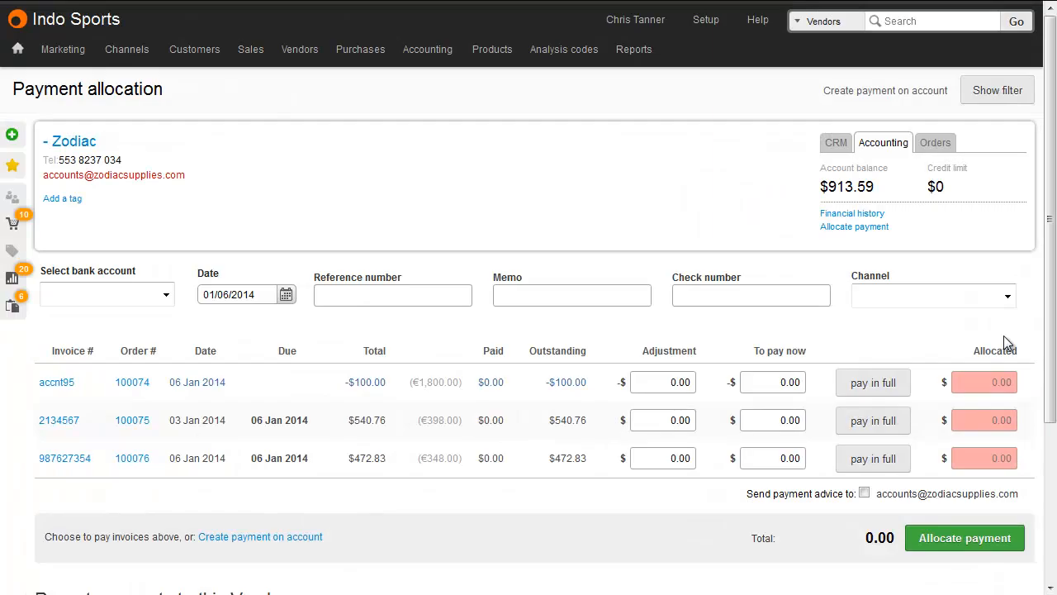
Step: Enter an adjustment of 1 against invoice 987627354
scroll(down, 3)
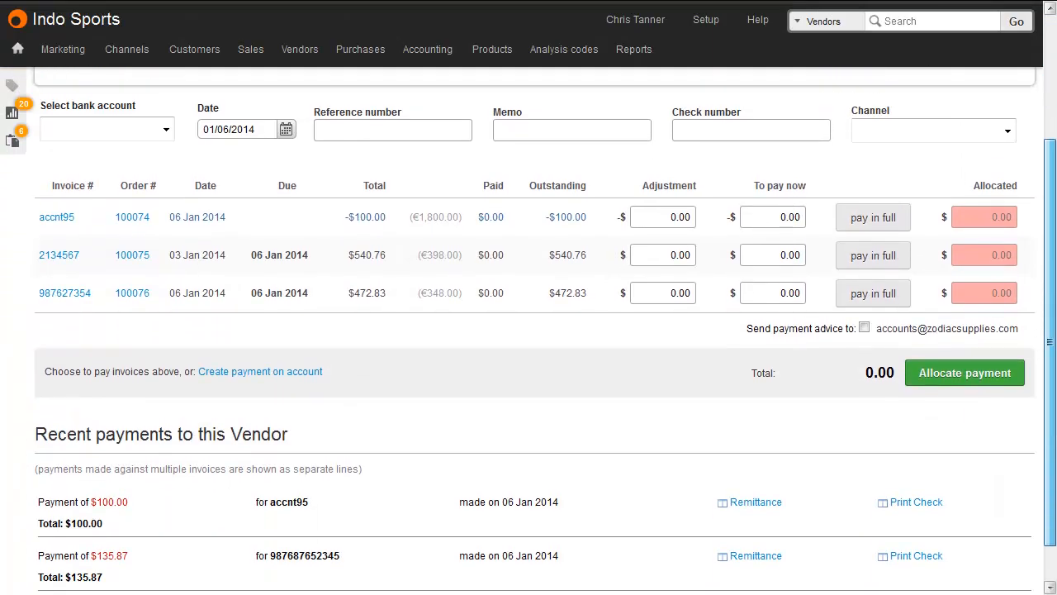
click(663, 259)
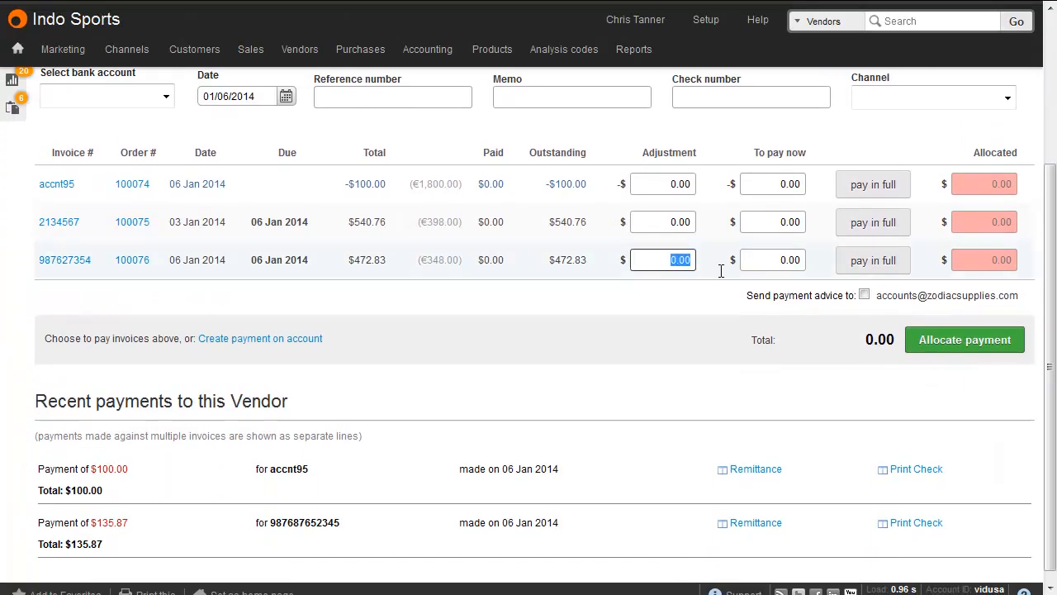
text(1)
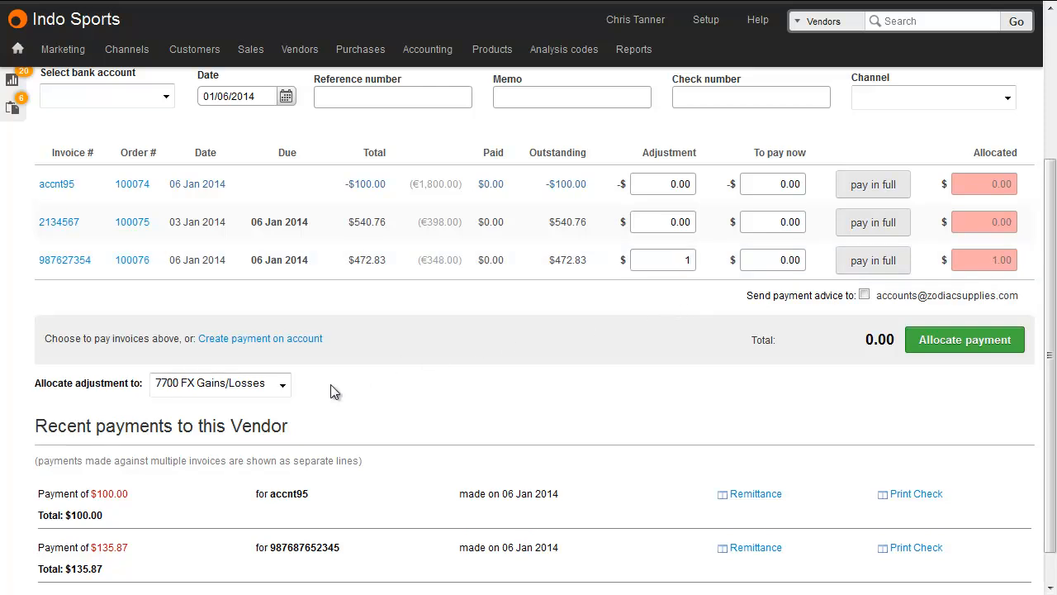
Step: Go to Accounting > Chart of Accounts to list all account balances
click(428, 50)
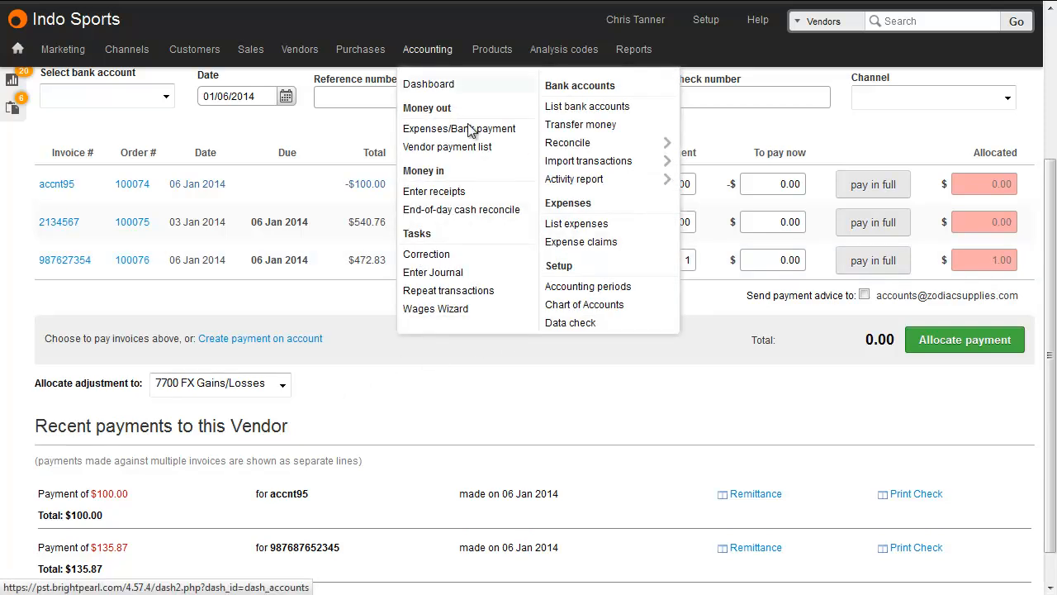
click(584, 304)
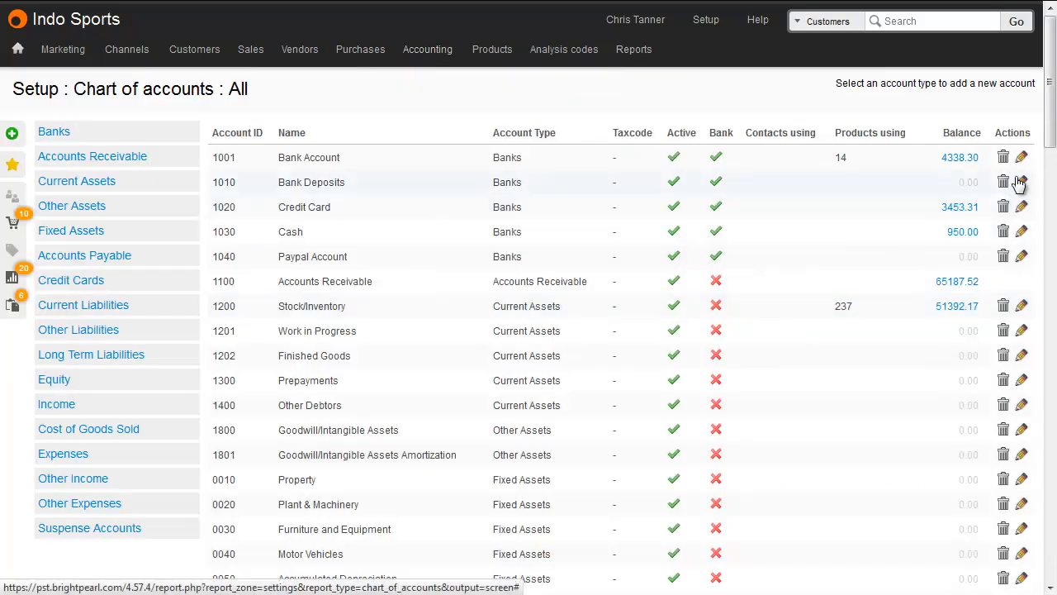
Step: Edit account 1010 Bank Deposits and set 'Allocate discounts to this account?' to Yes
click(1021, 182)
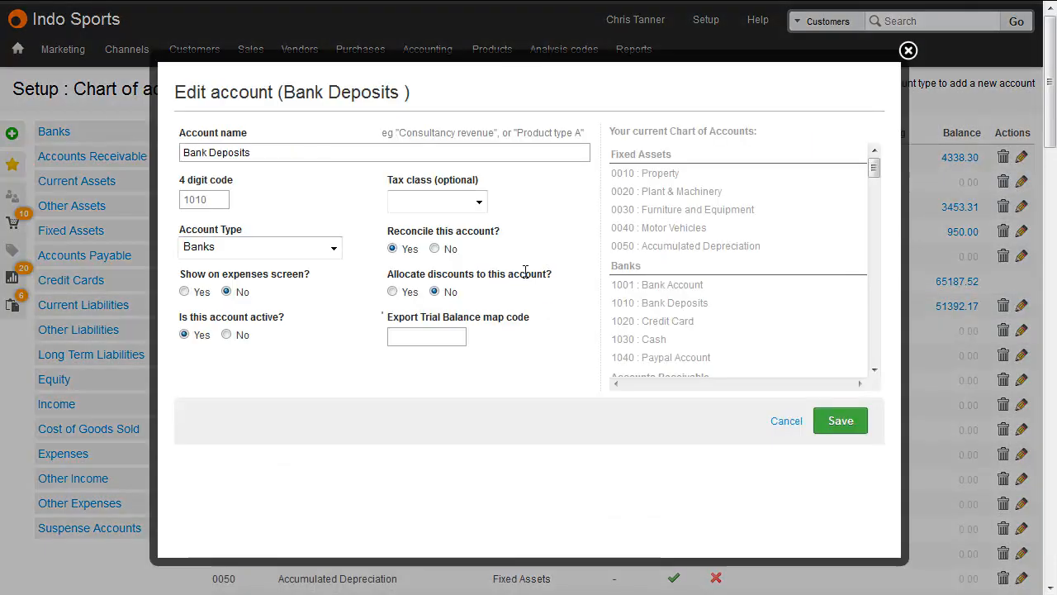
click(393, 291)
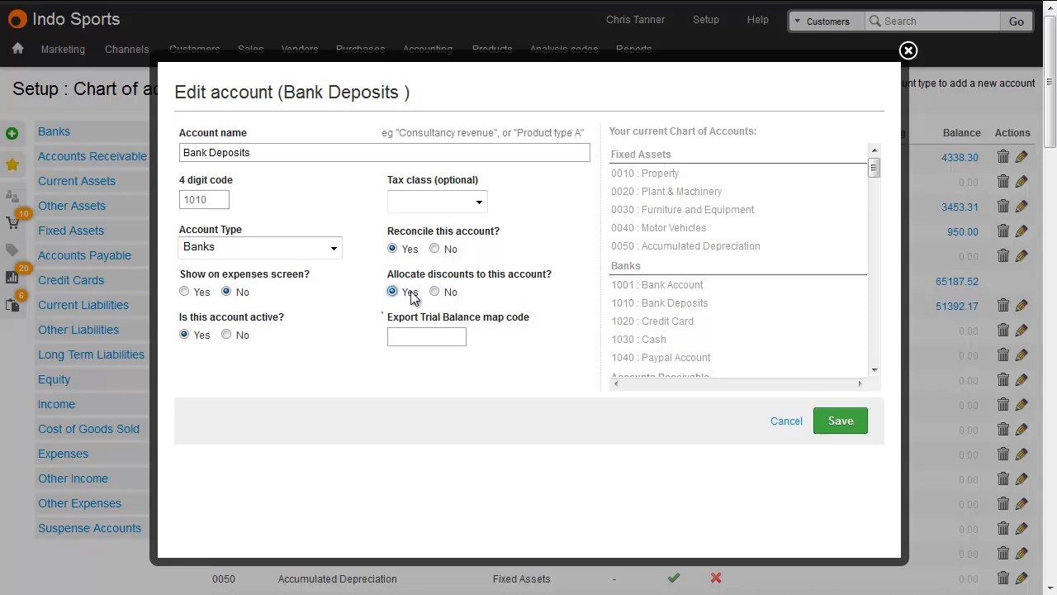